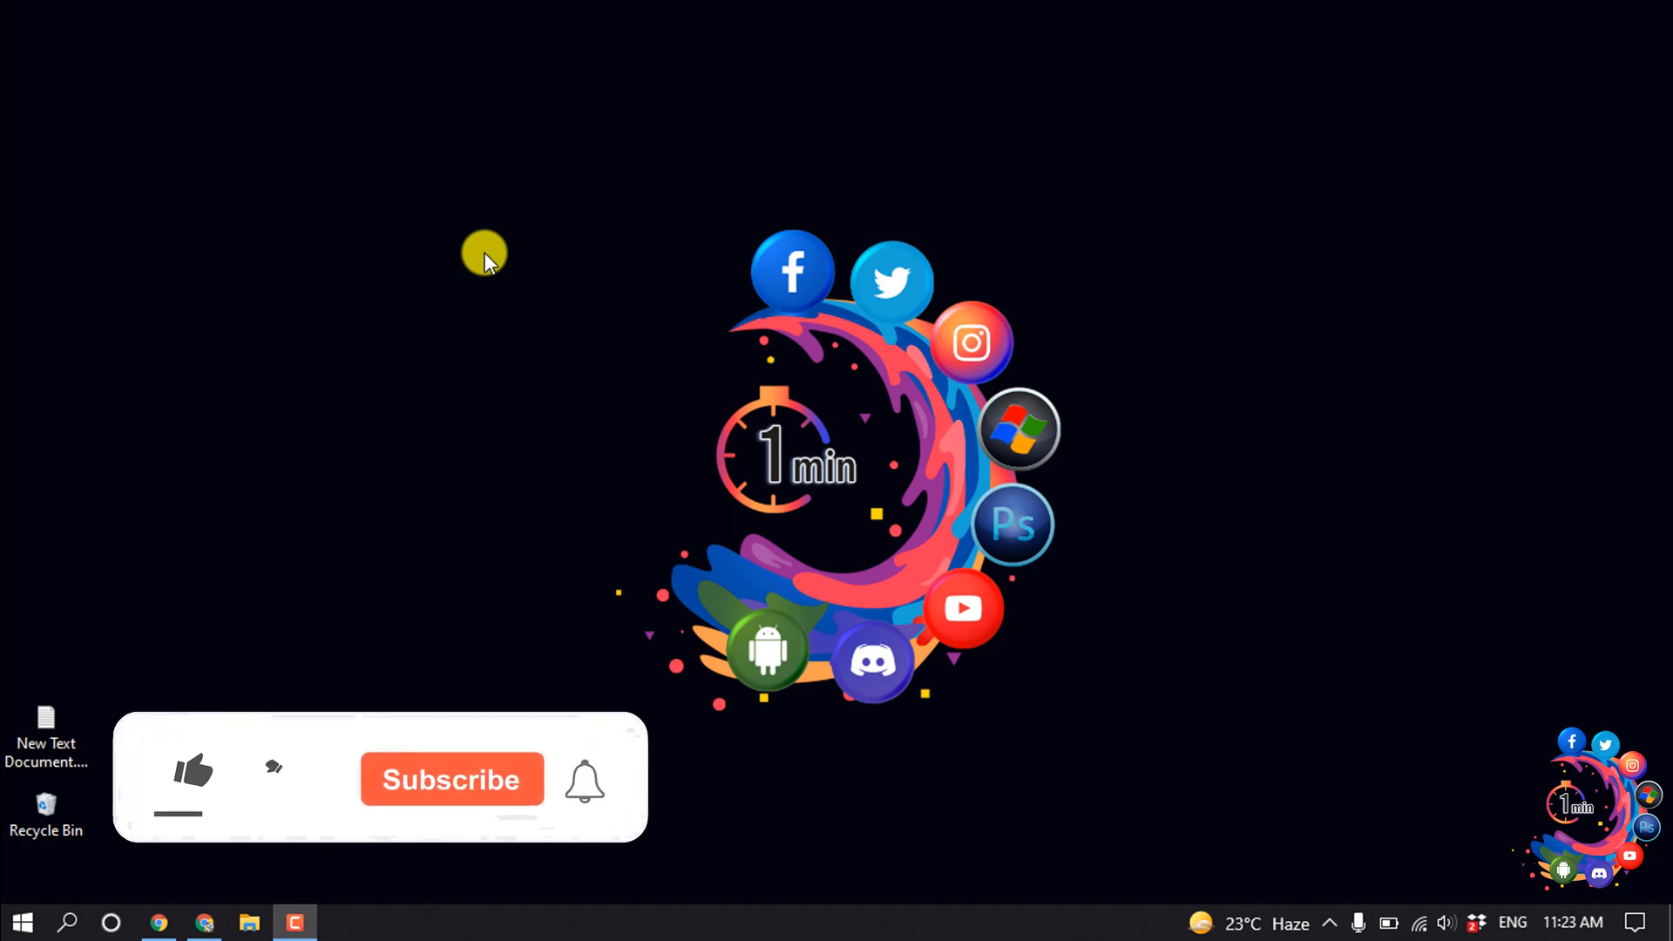
- Launch Chrome from the taskbar onto a new tab
{"action": "left_click", "coordinate": [192, 770]}
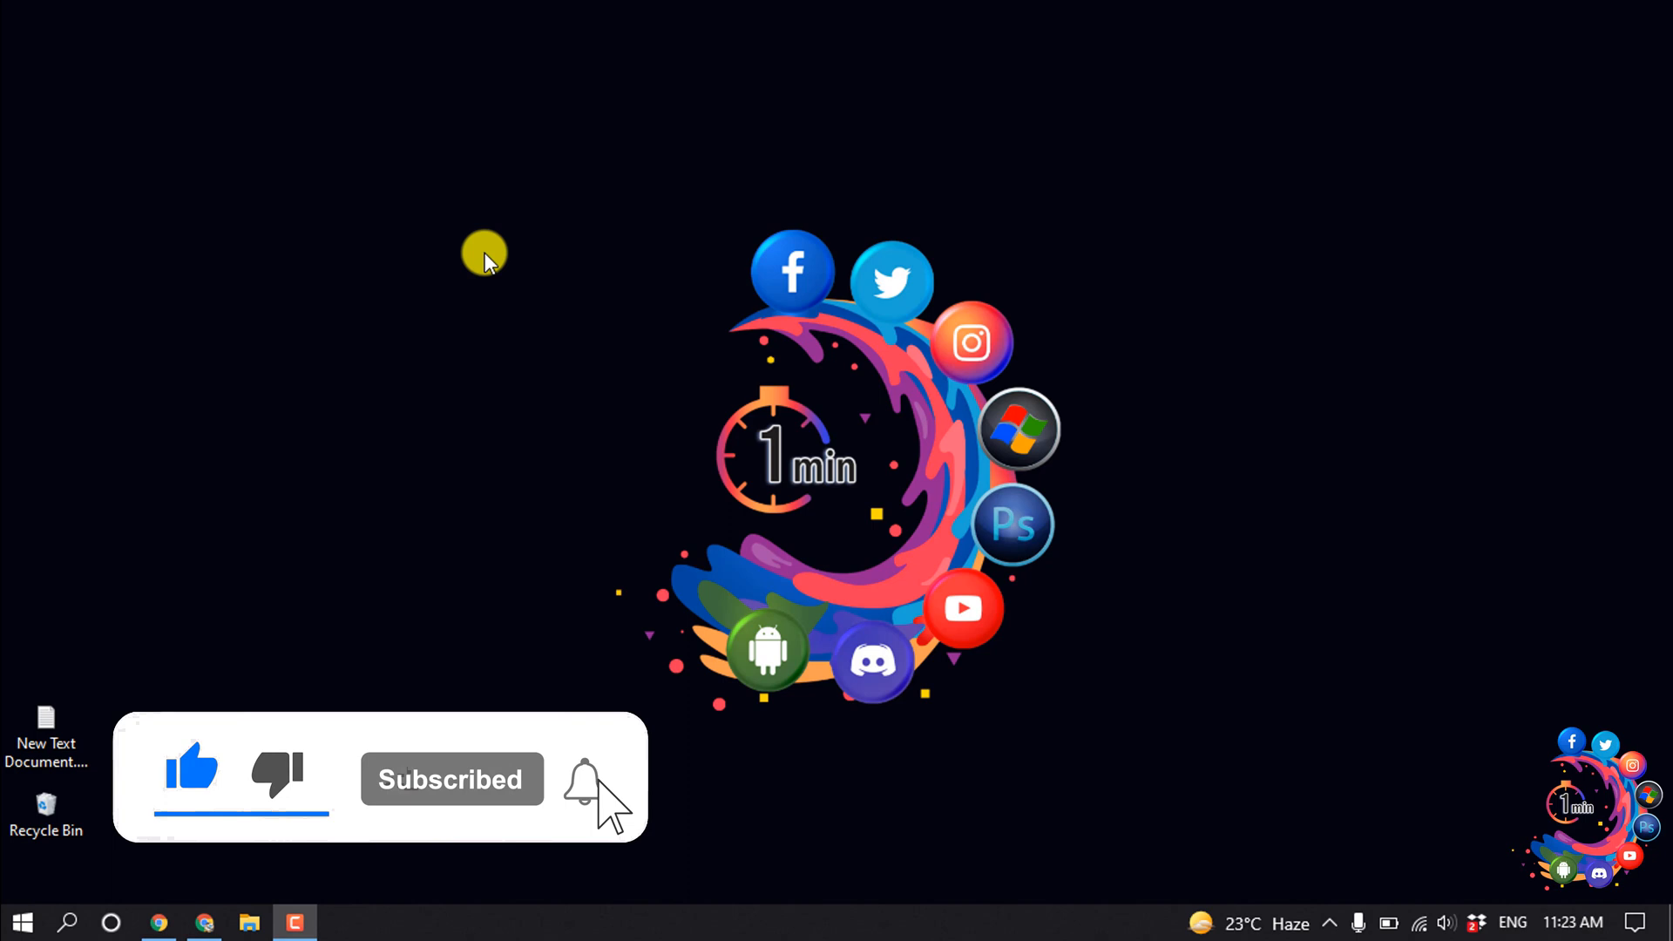
{"action": "left_click", "coordinate": [159, 922]}
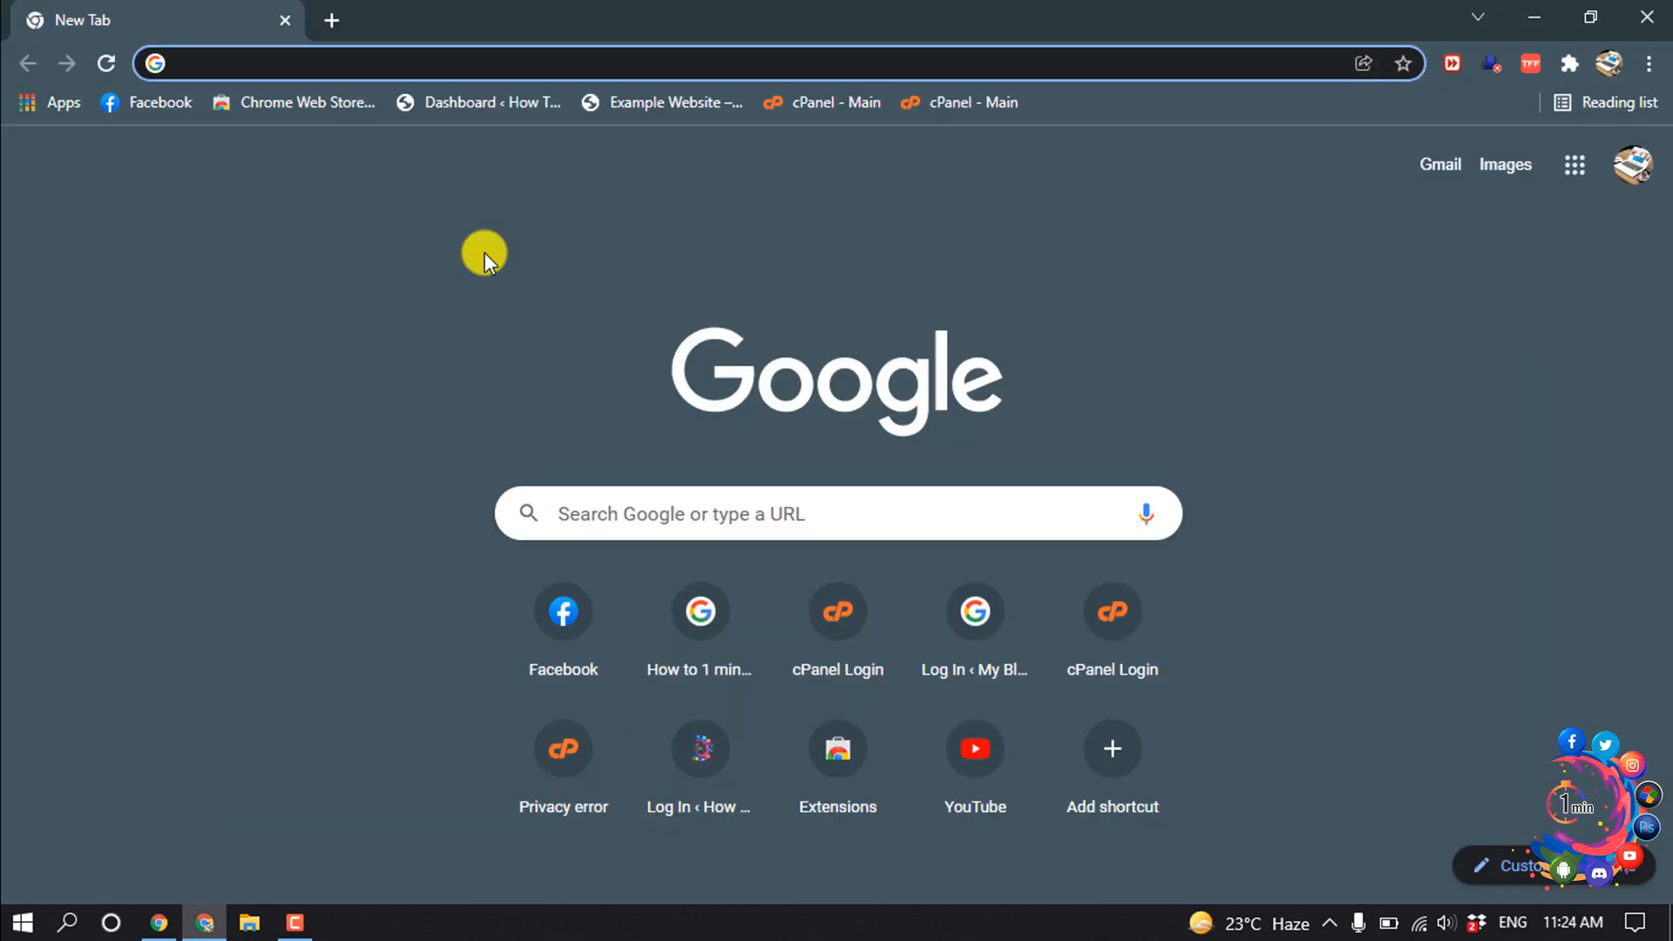
{"action": "mouse_move", "coordinate": [458, 248]}
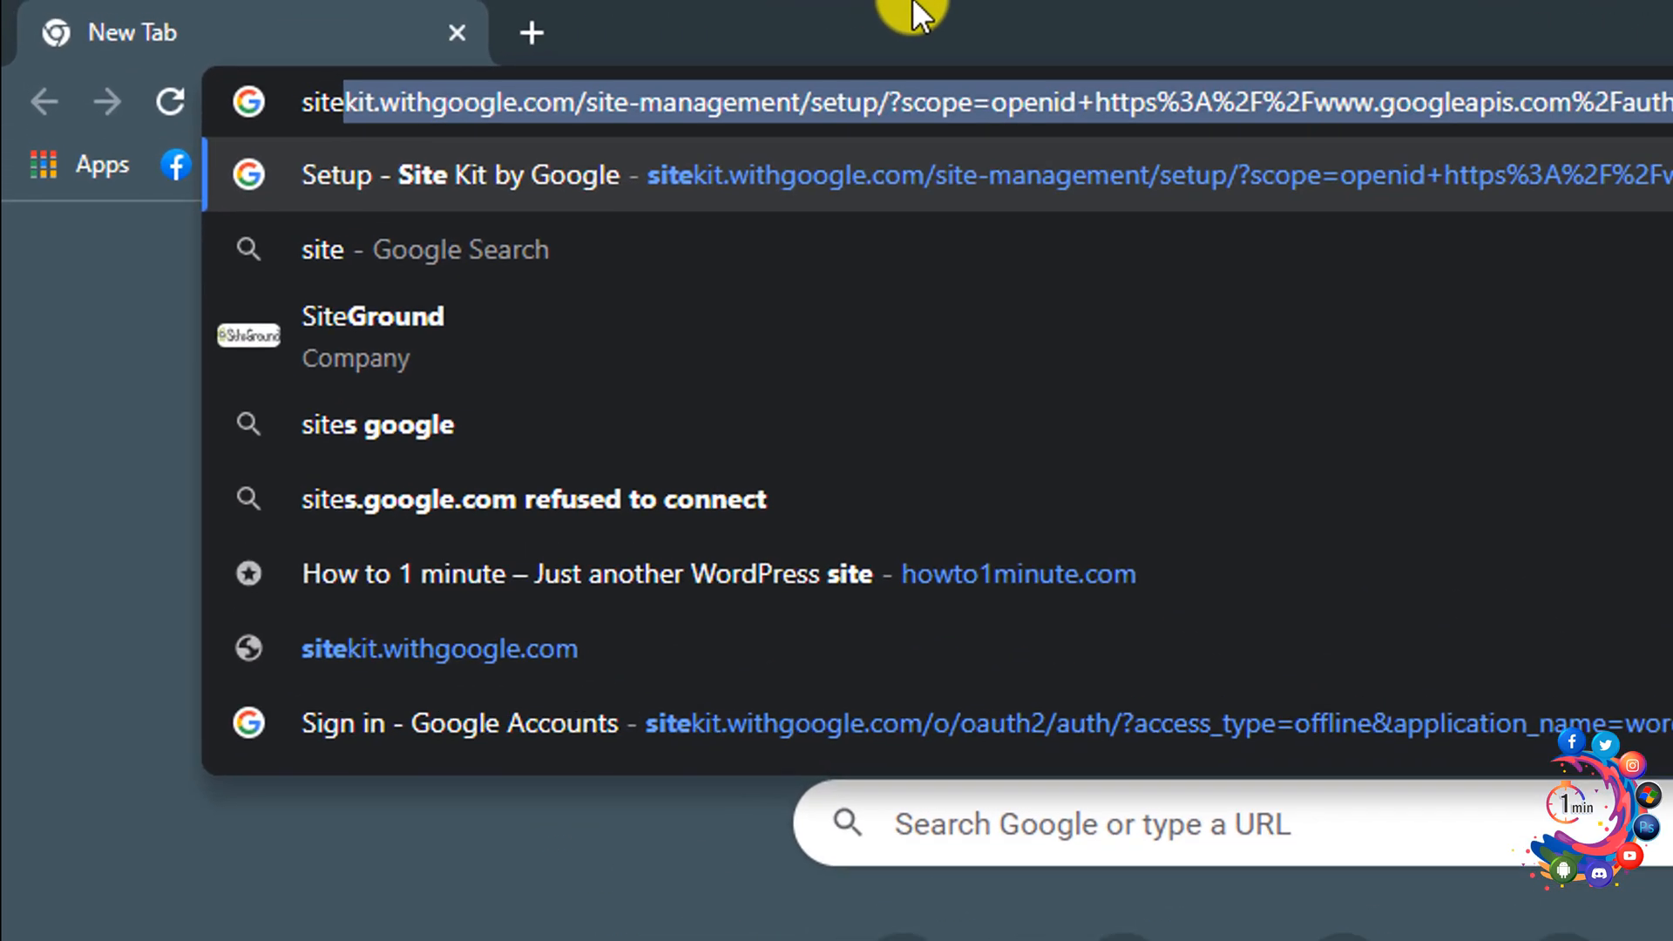
{"action": "type", "text": "site:"}
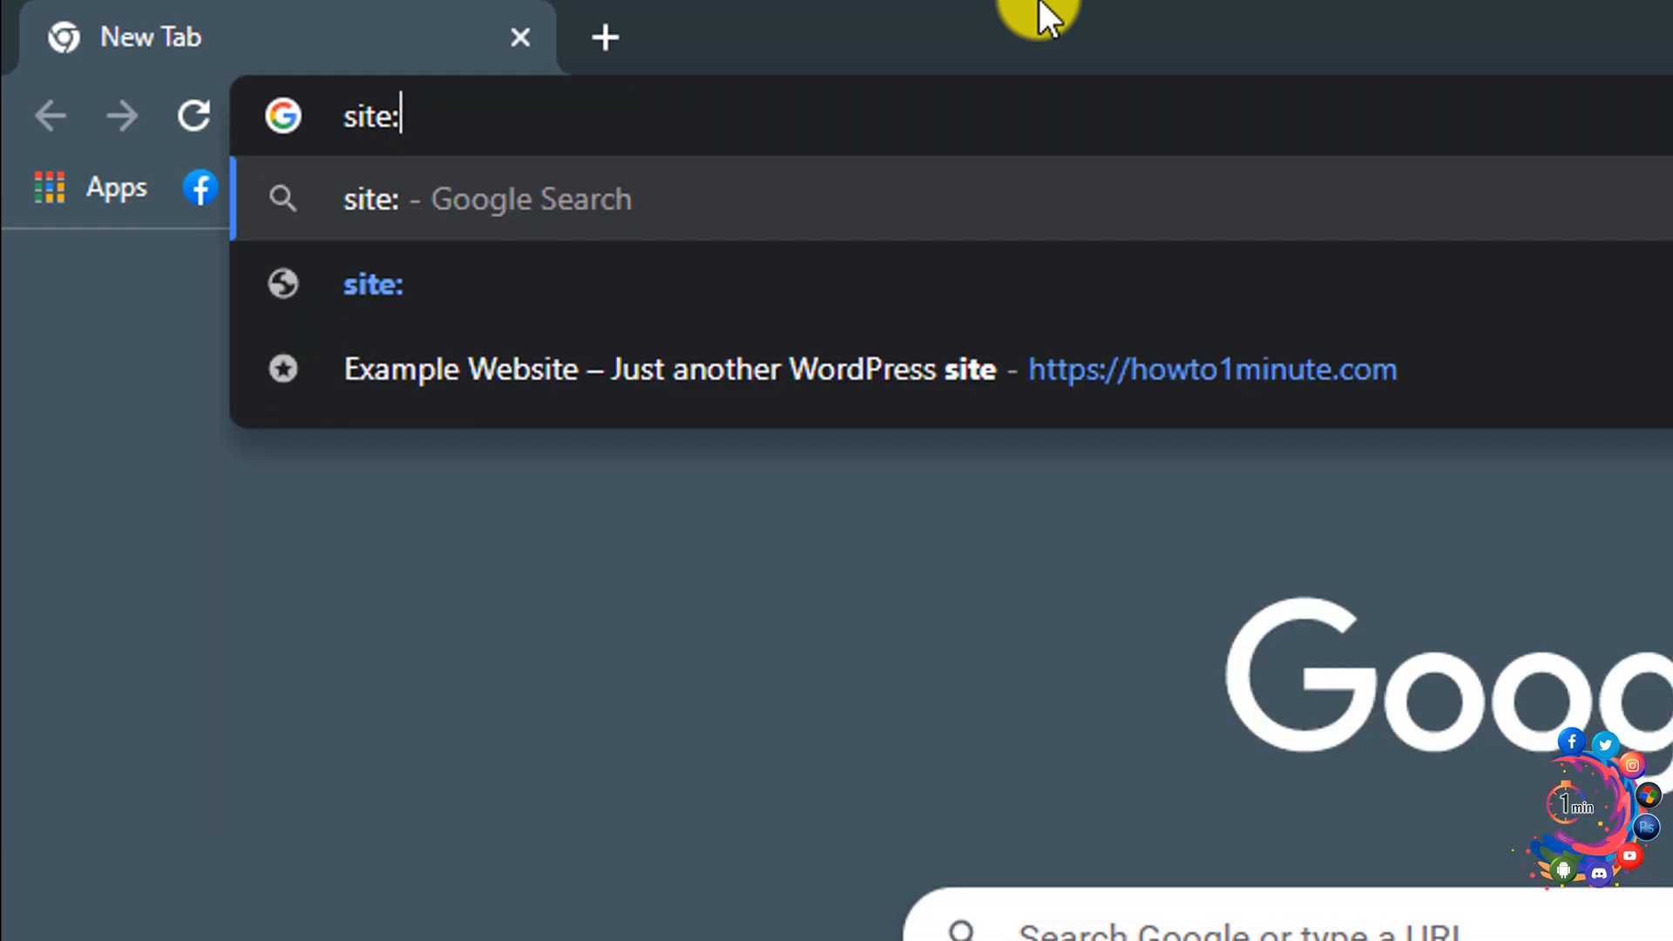
{"action": "type", "text": "lin"}
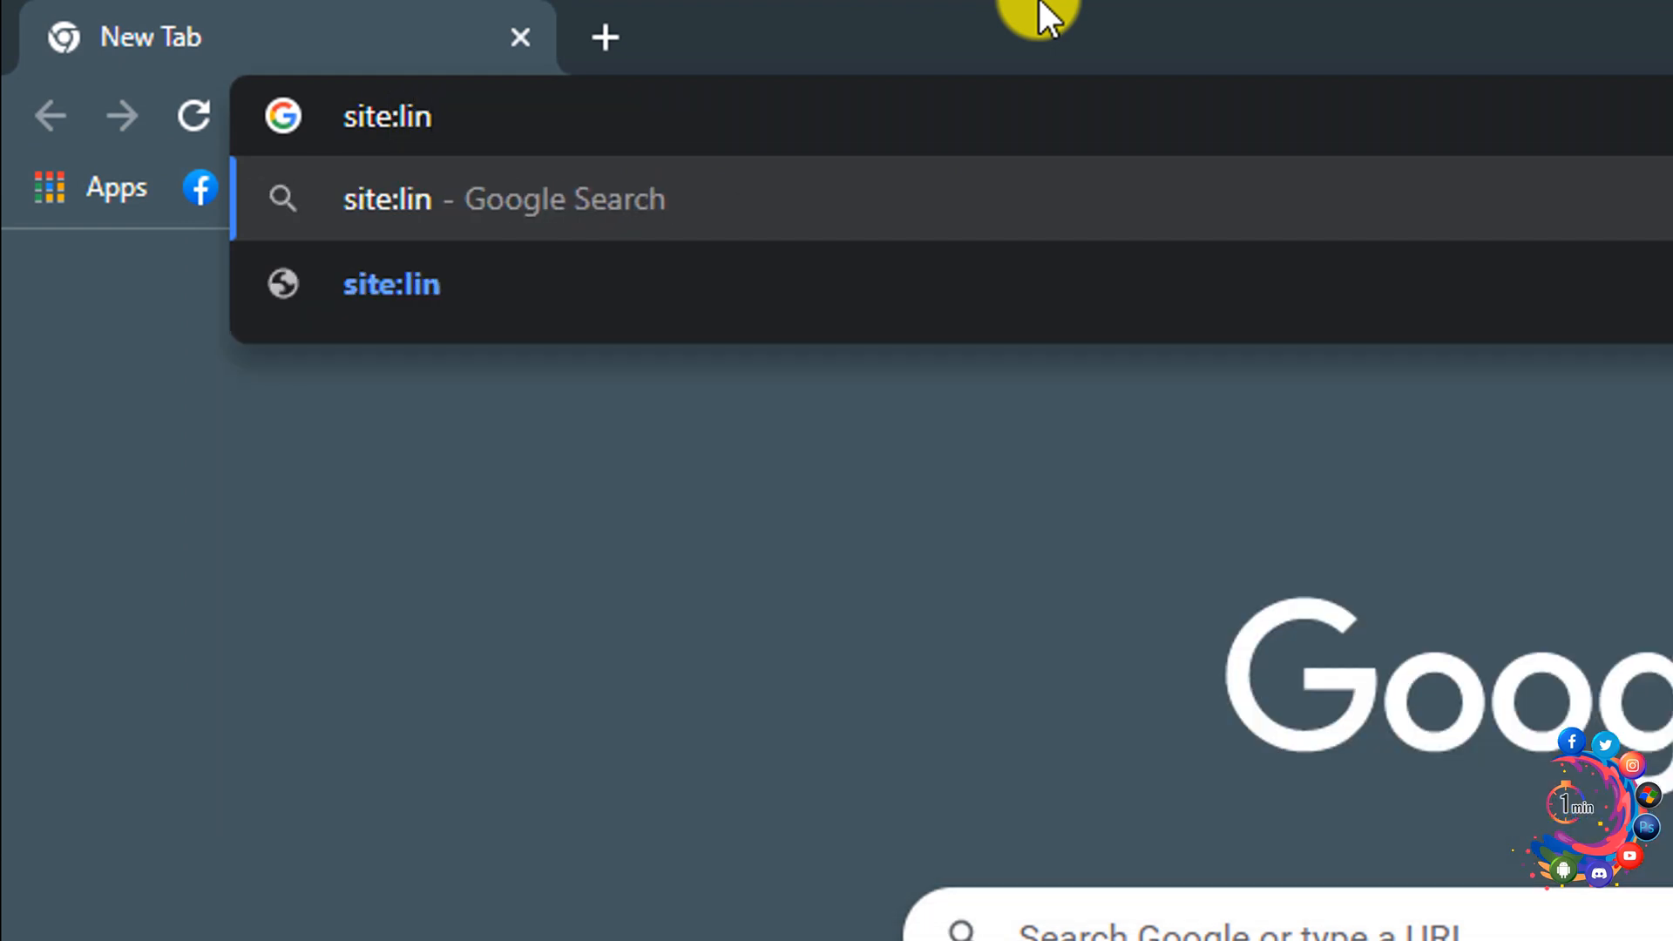
{"action": "type", "text": "kedinc"}
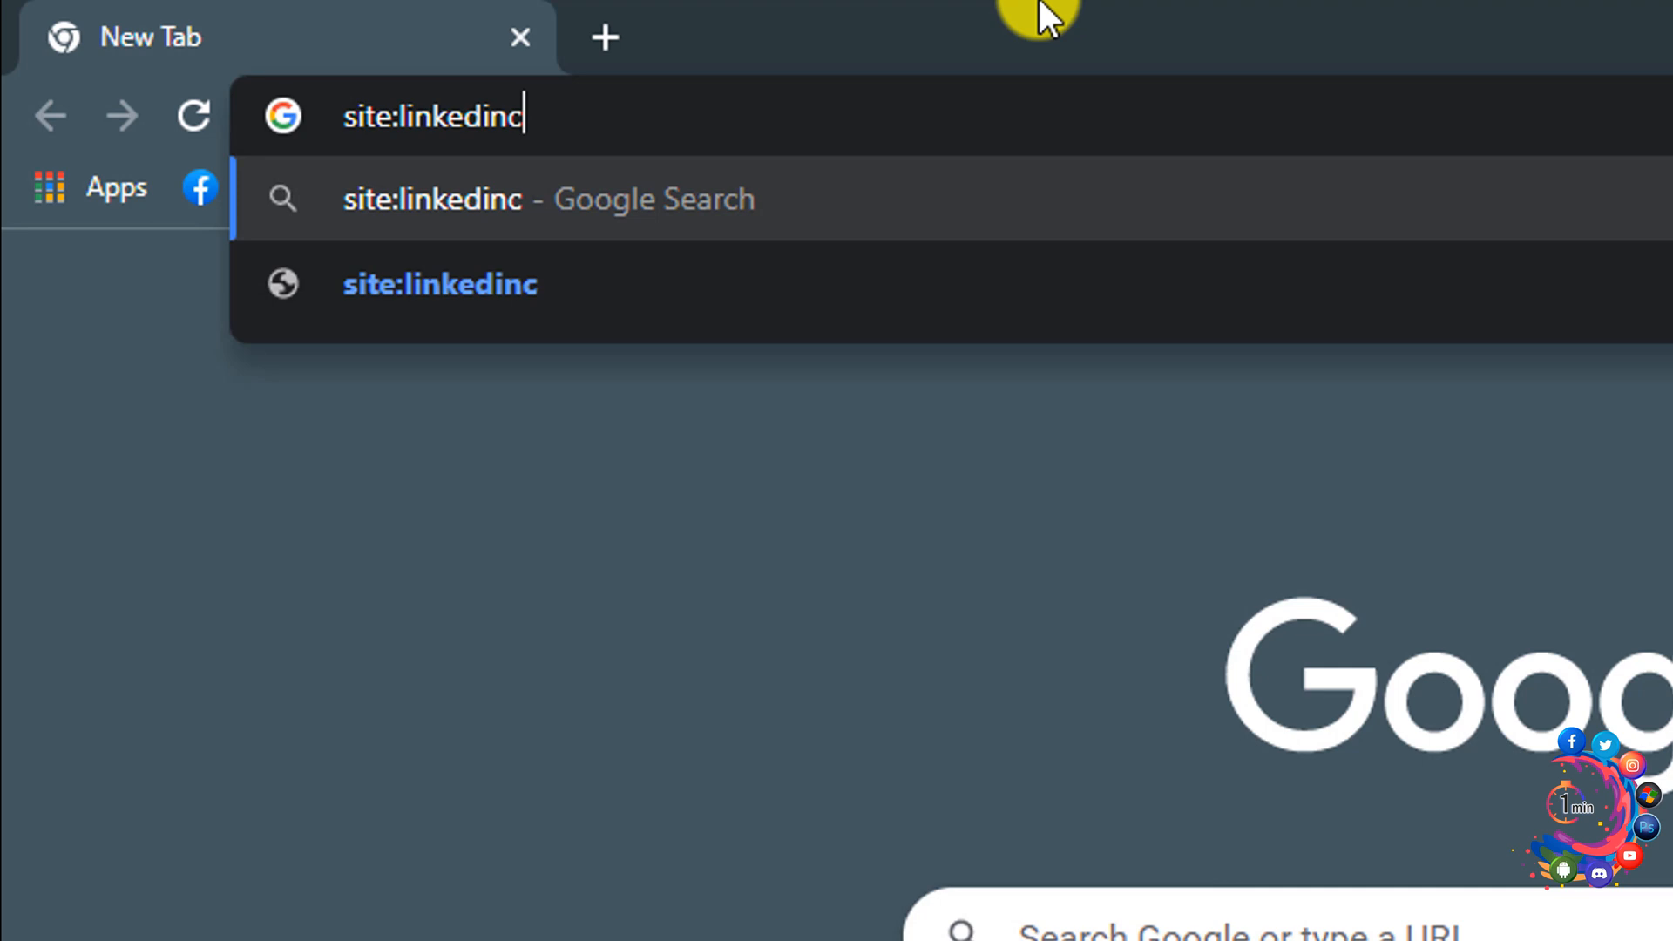
{"action": "type", "text": ".co"}
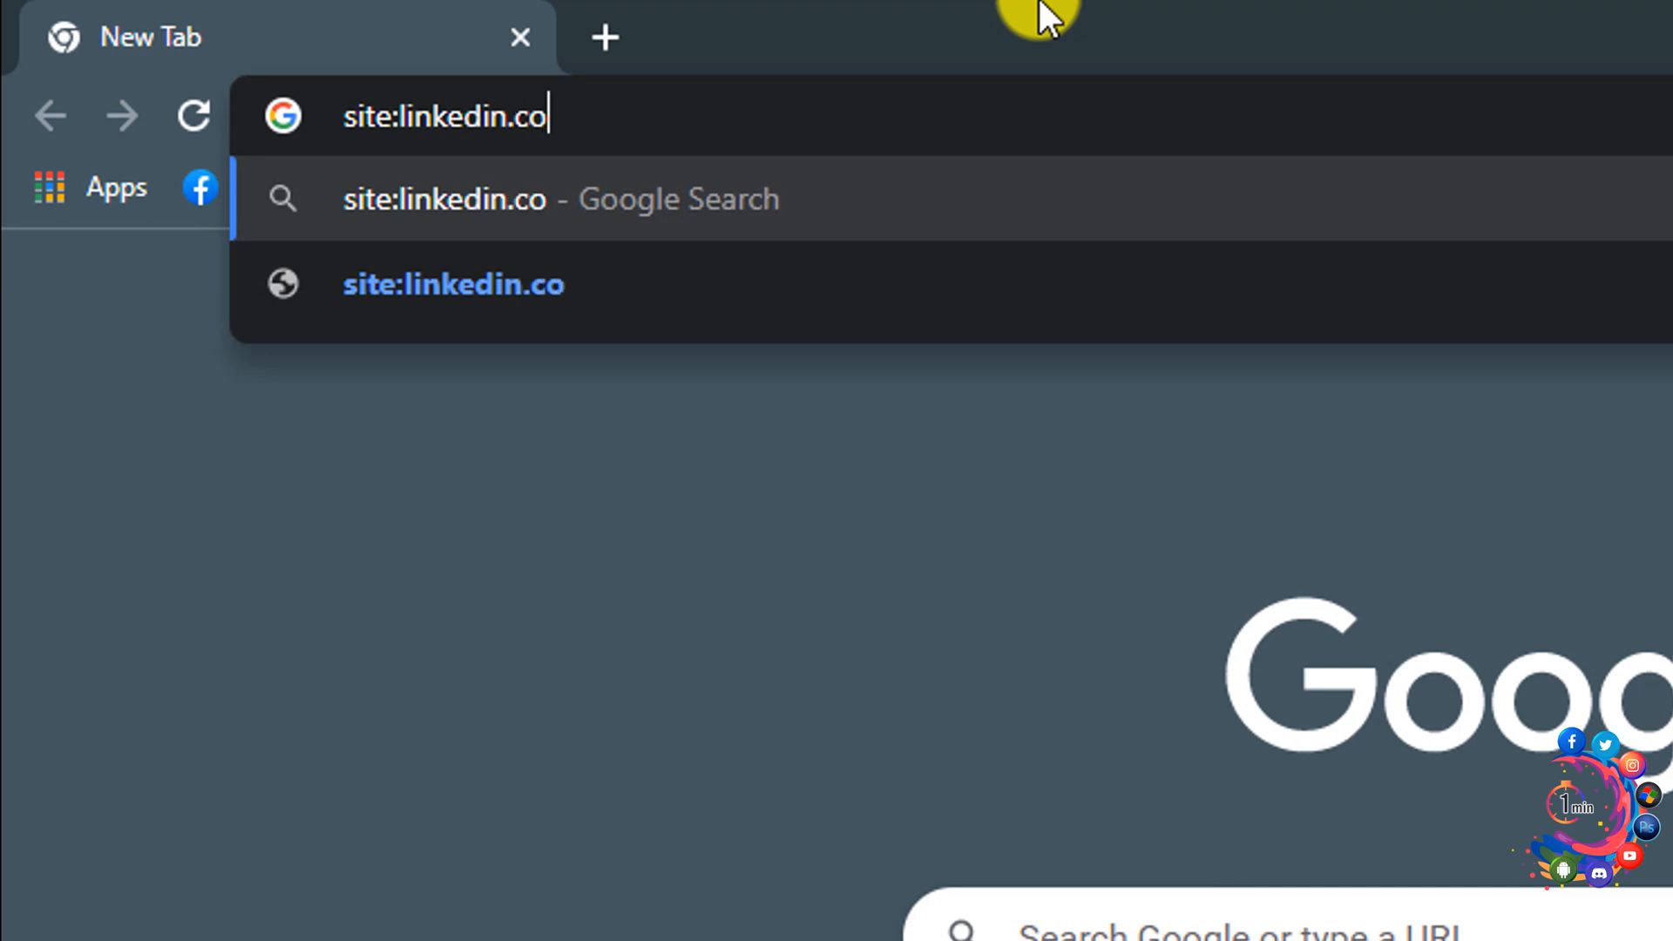
{"action": "type", "text": "m/"}
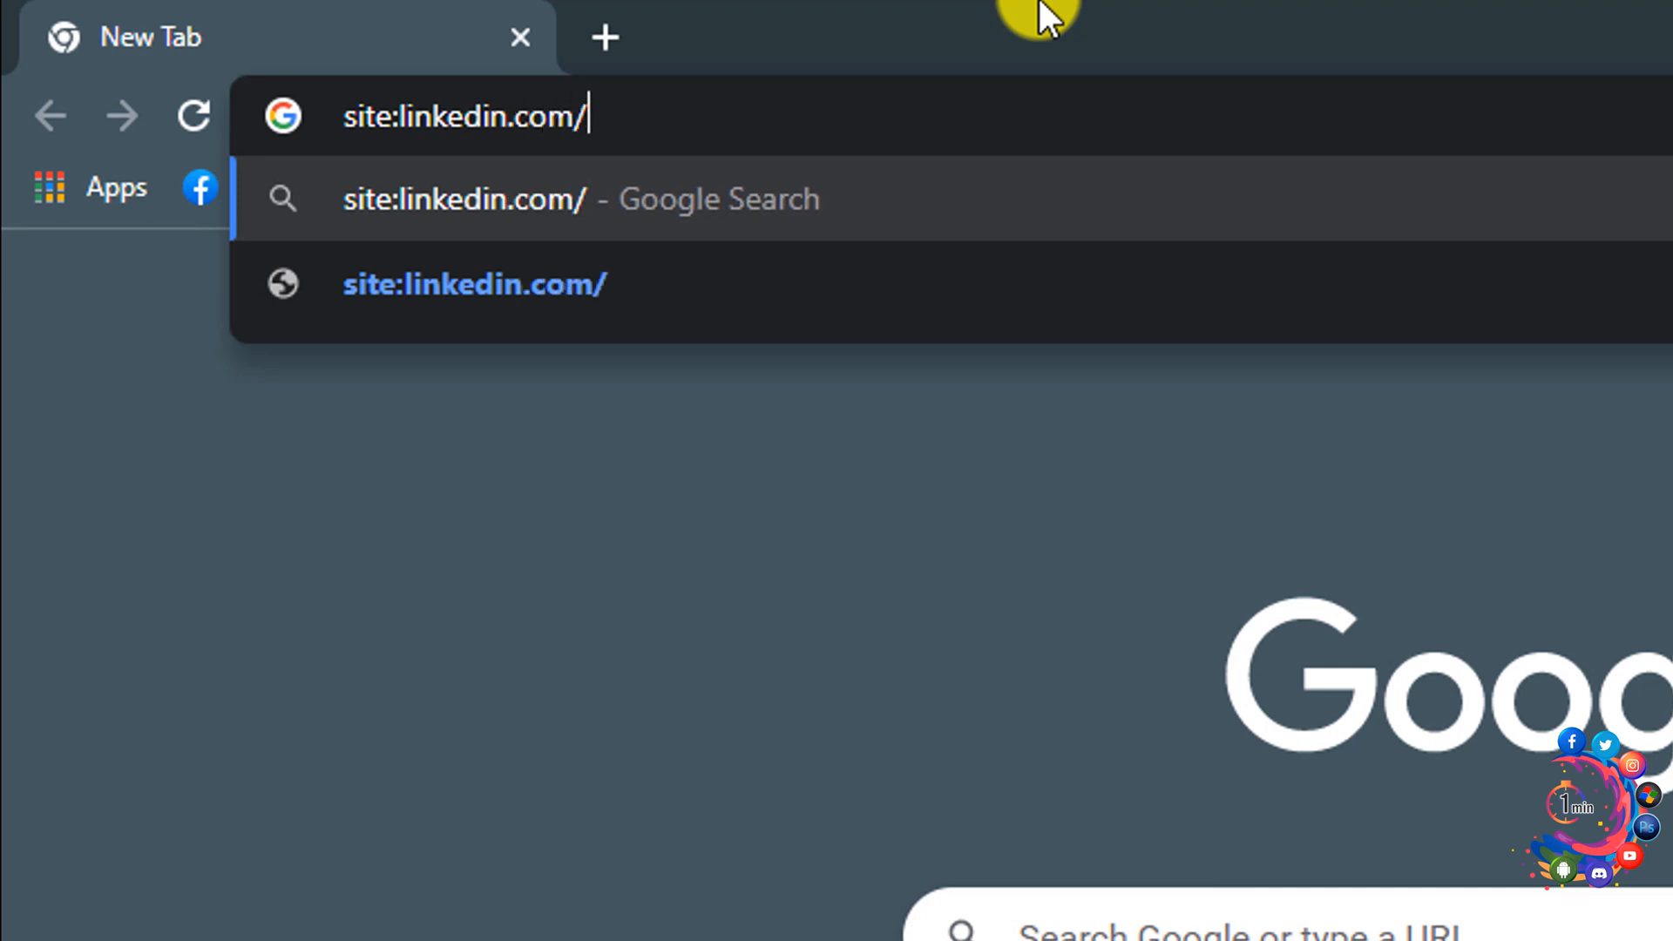
{"action": "type", "text": "pub"}
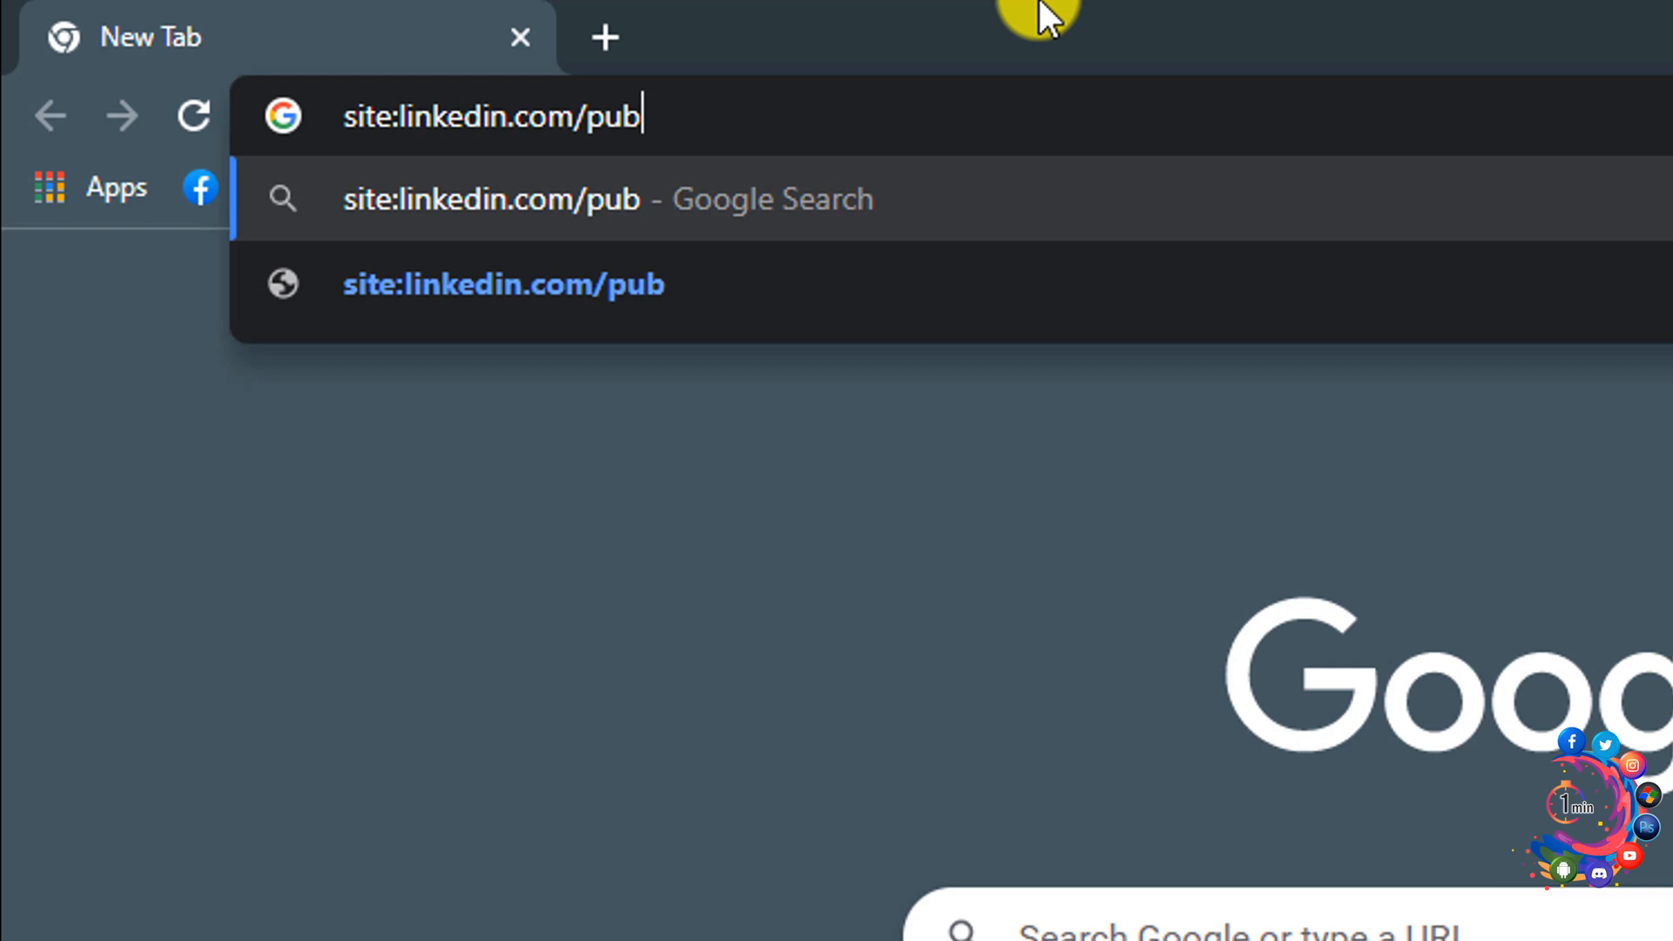
{"action": "type", "text": "/"}
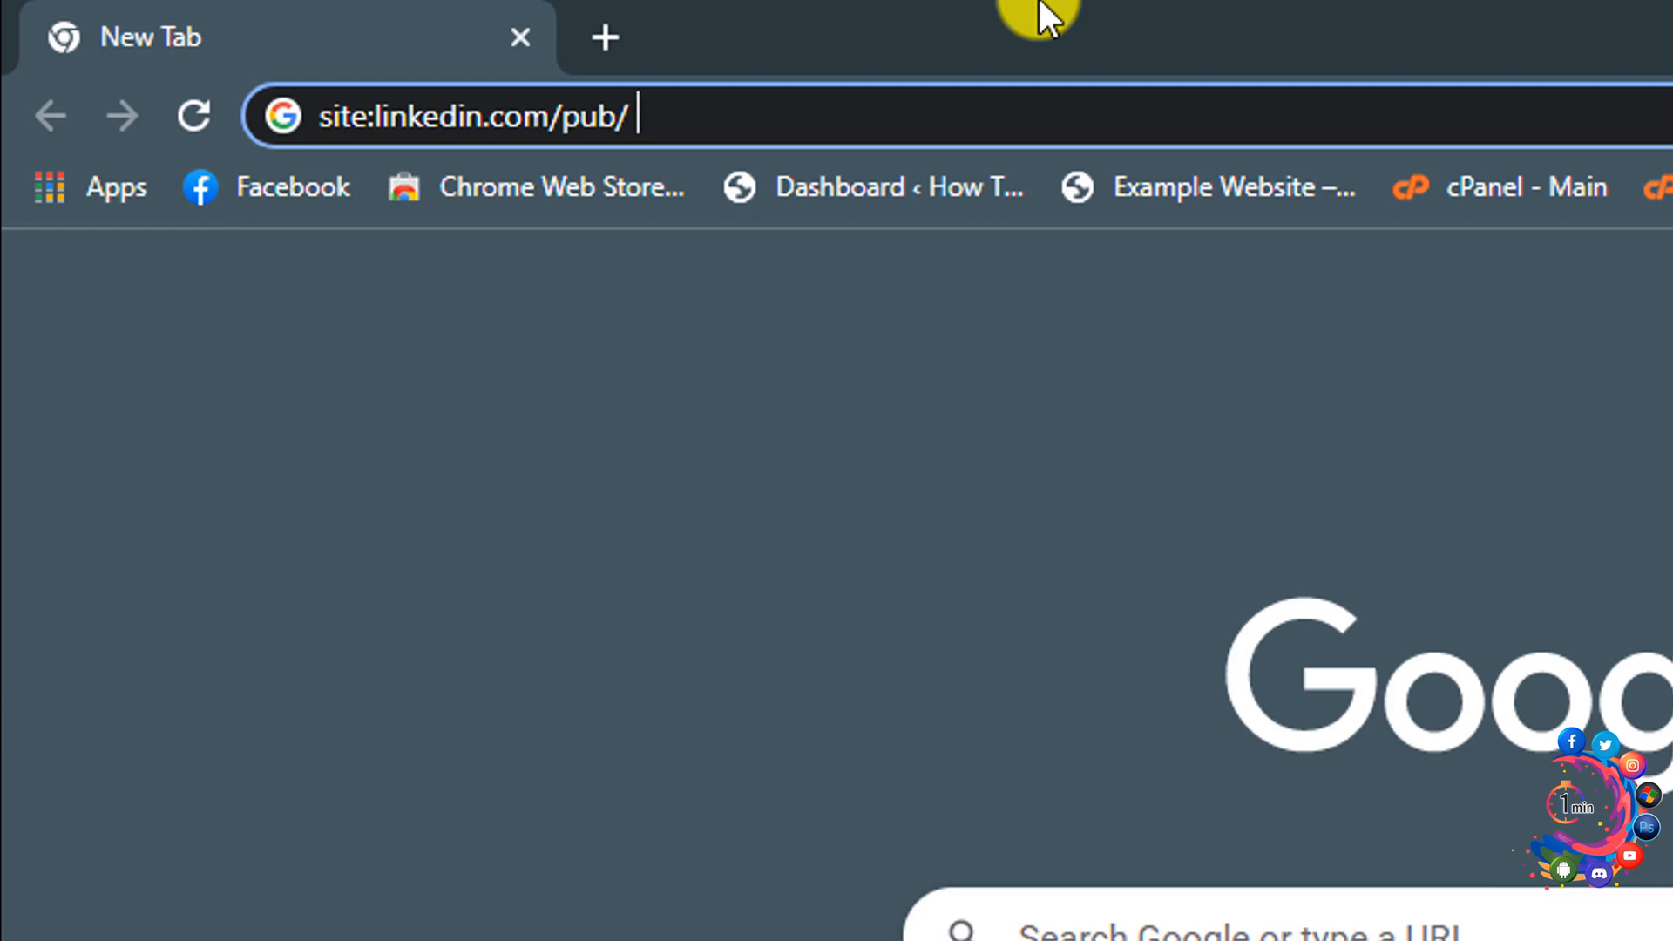
{"action": "type", "text": "\"\""}
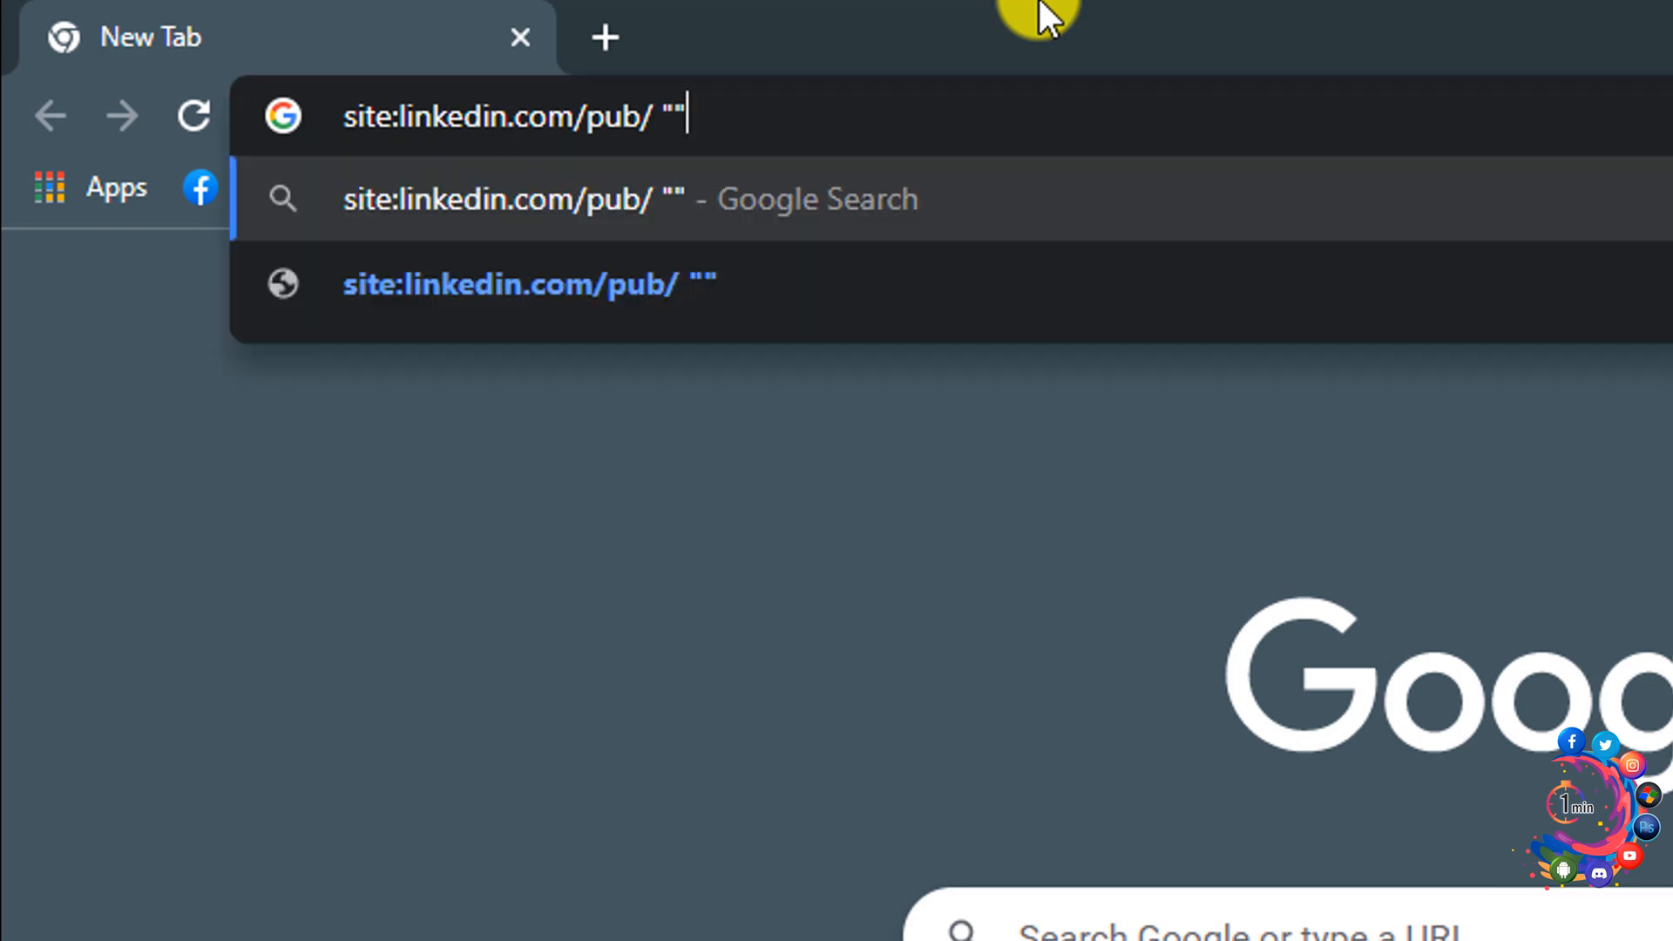
{"action": "key", "text": "Backspace"}
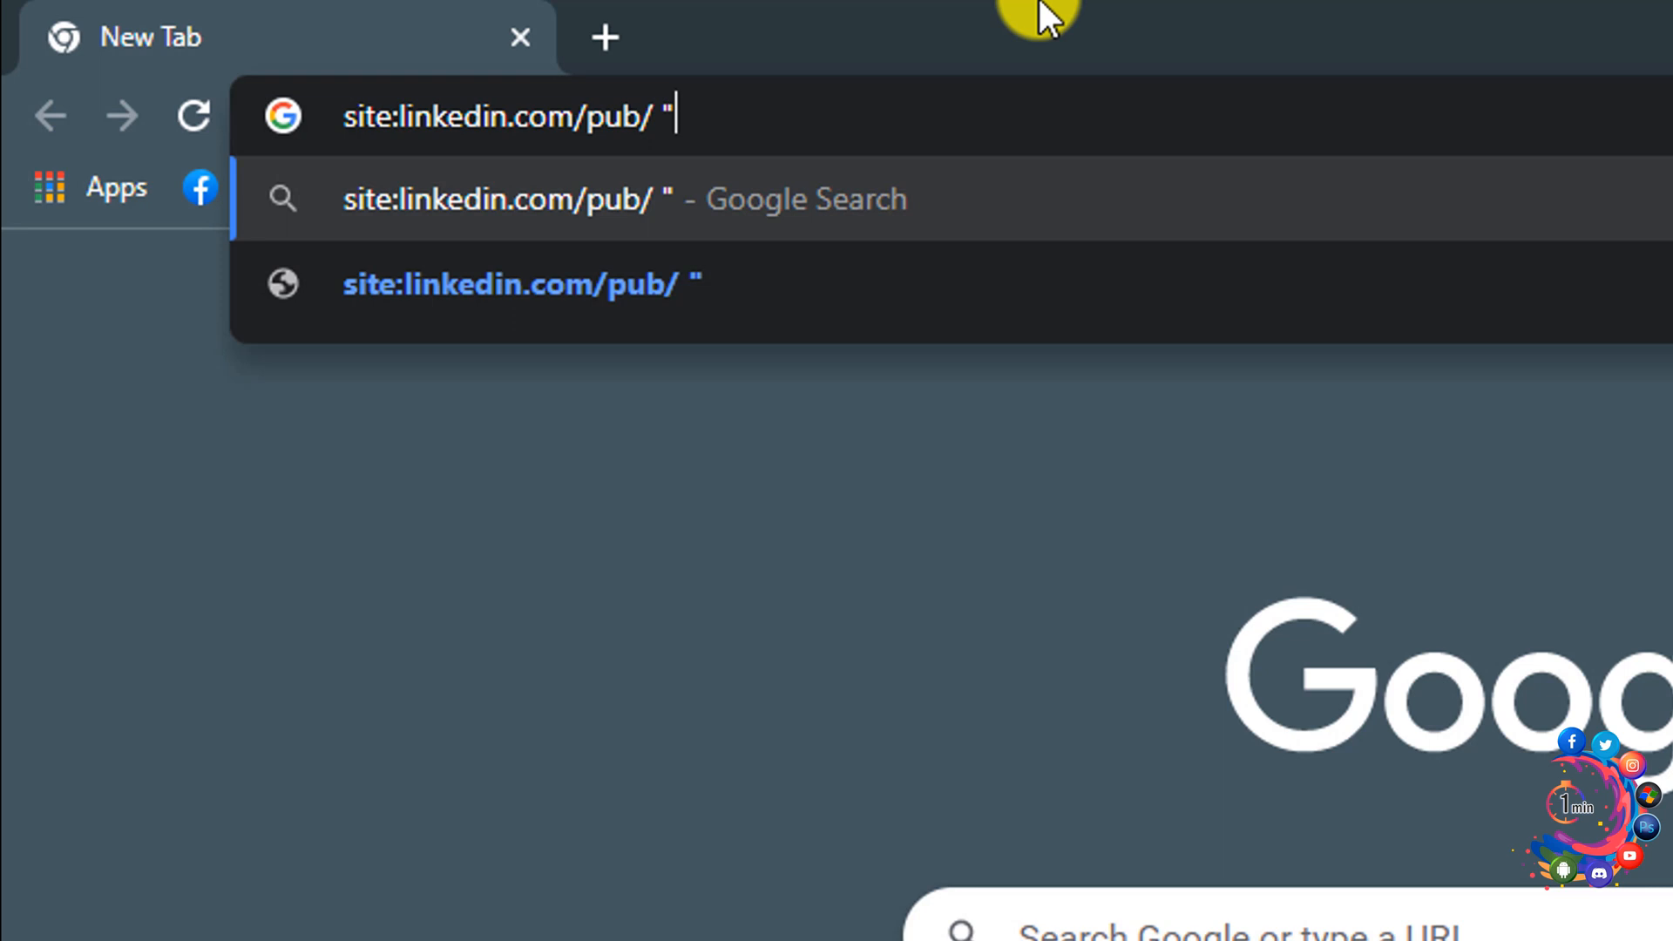
{"action": "type", "text": "@gmai"}
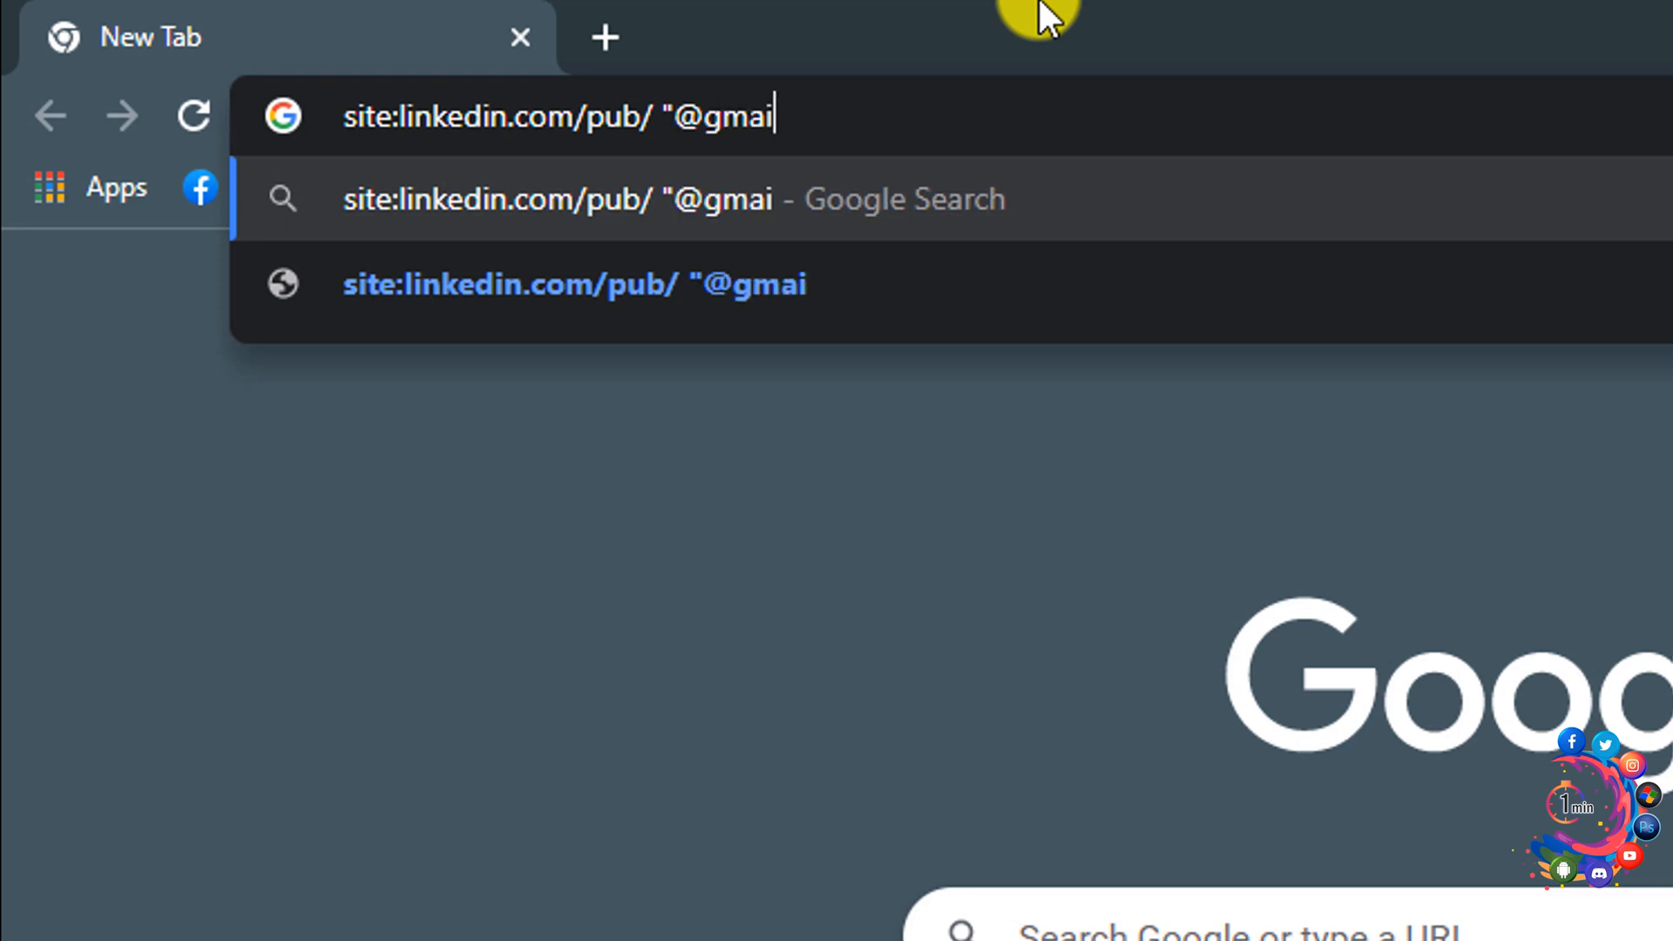
{"action": "type", "text": "l.com"}
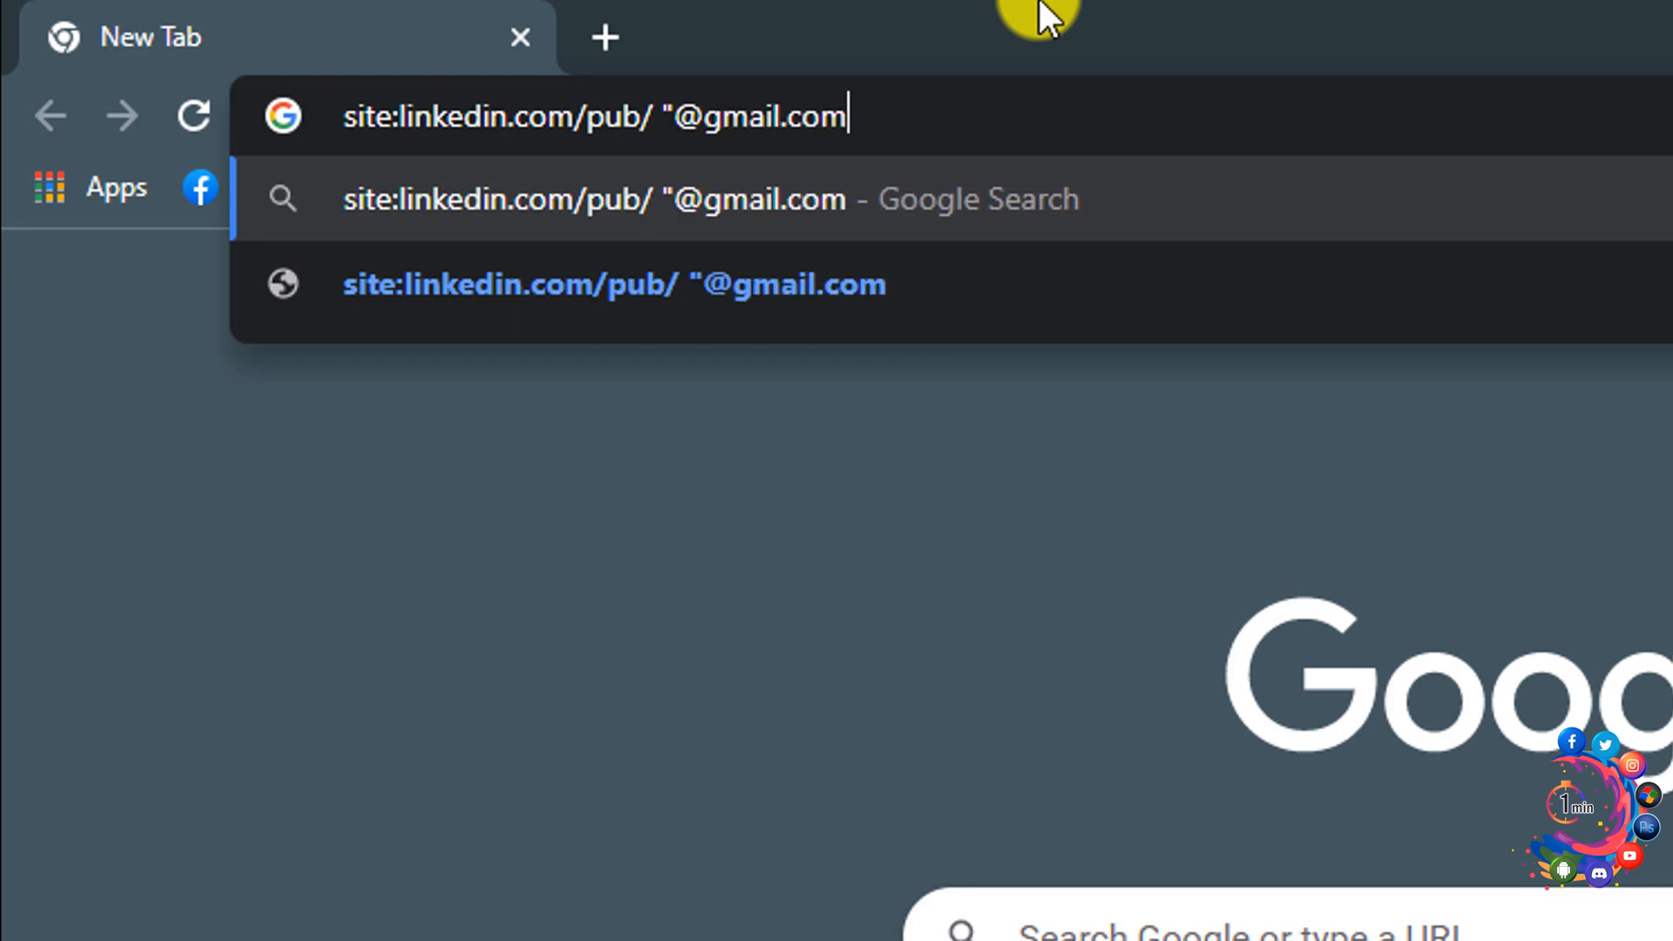
{"action": "type", "text": "\""}
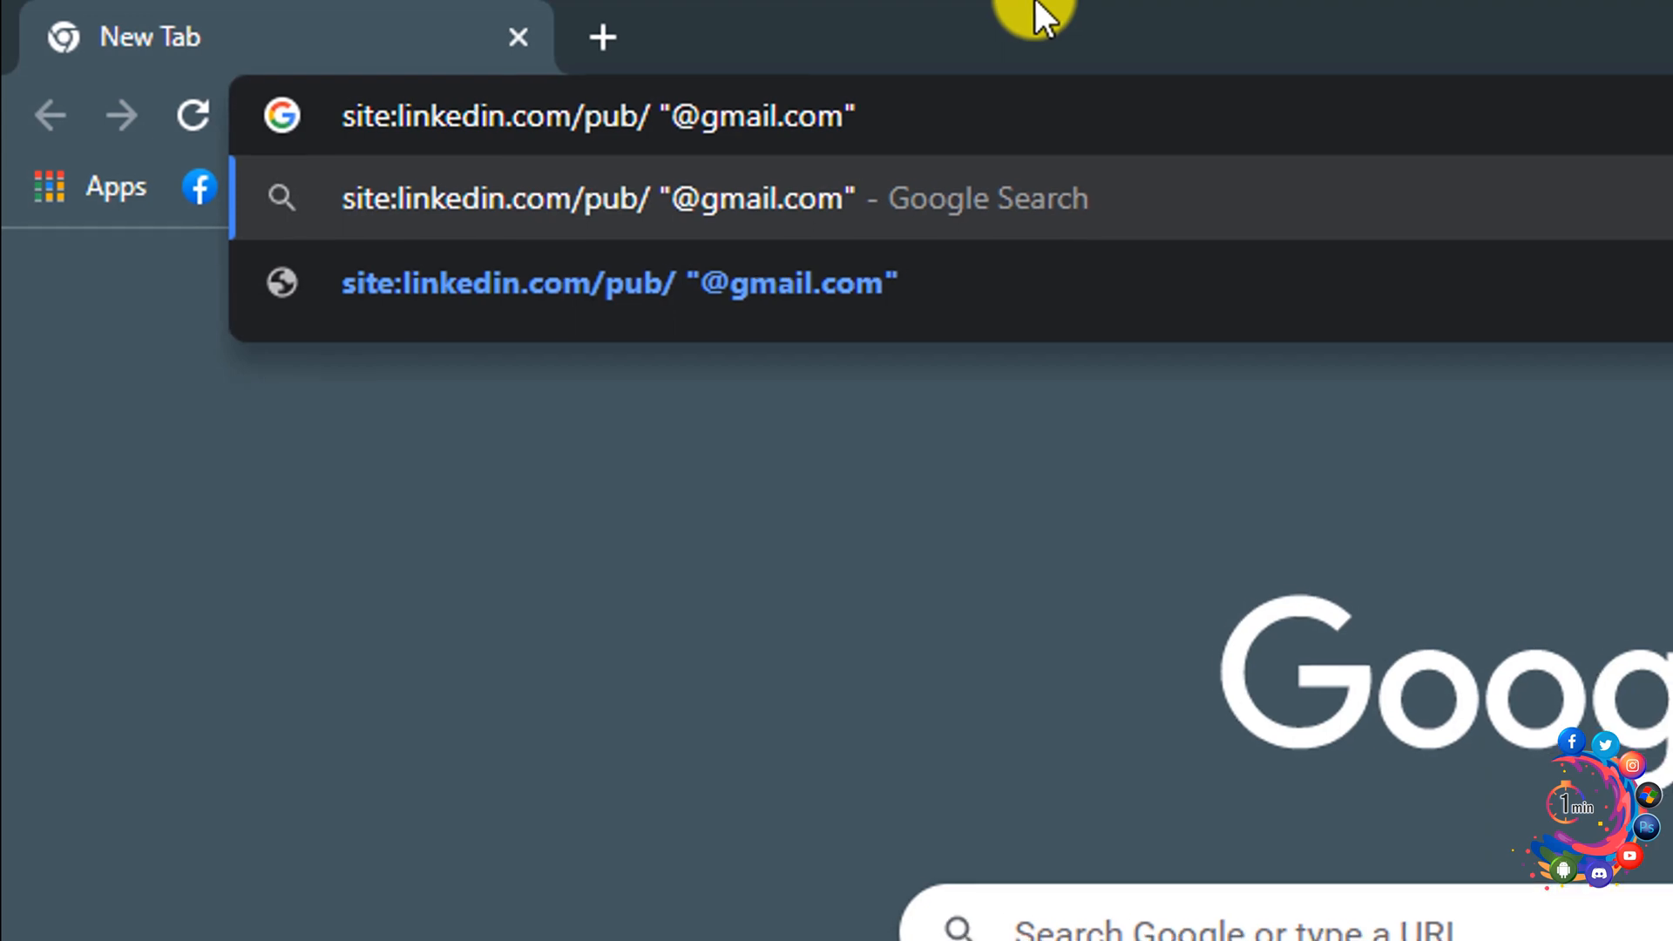
{"action": "key", "text": "Return"}
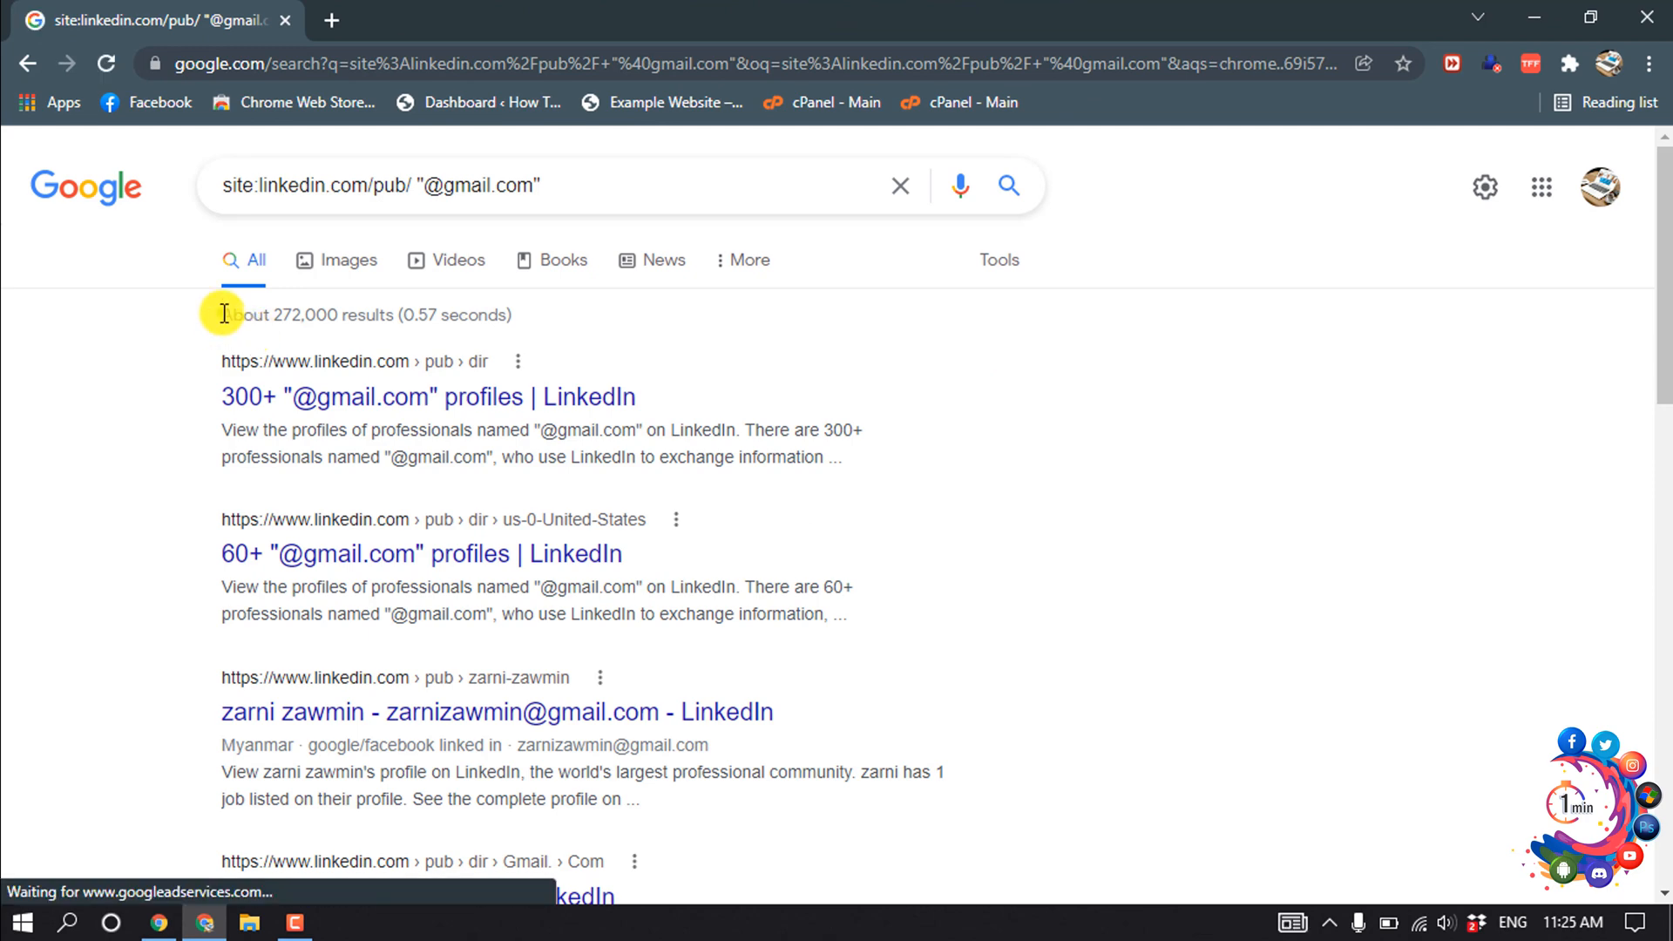
{"action": "mouse_move", "coordinate": [427, 455]}
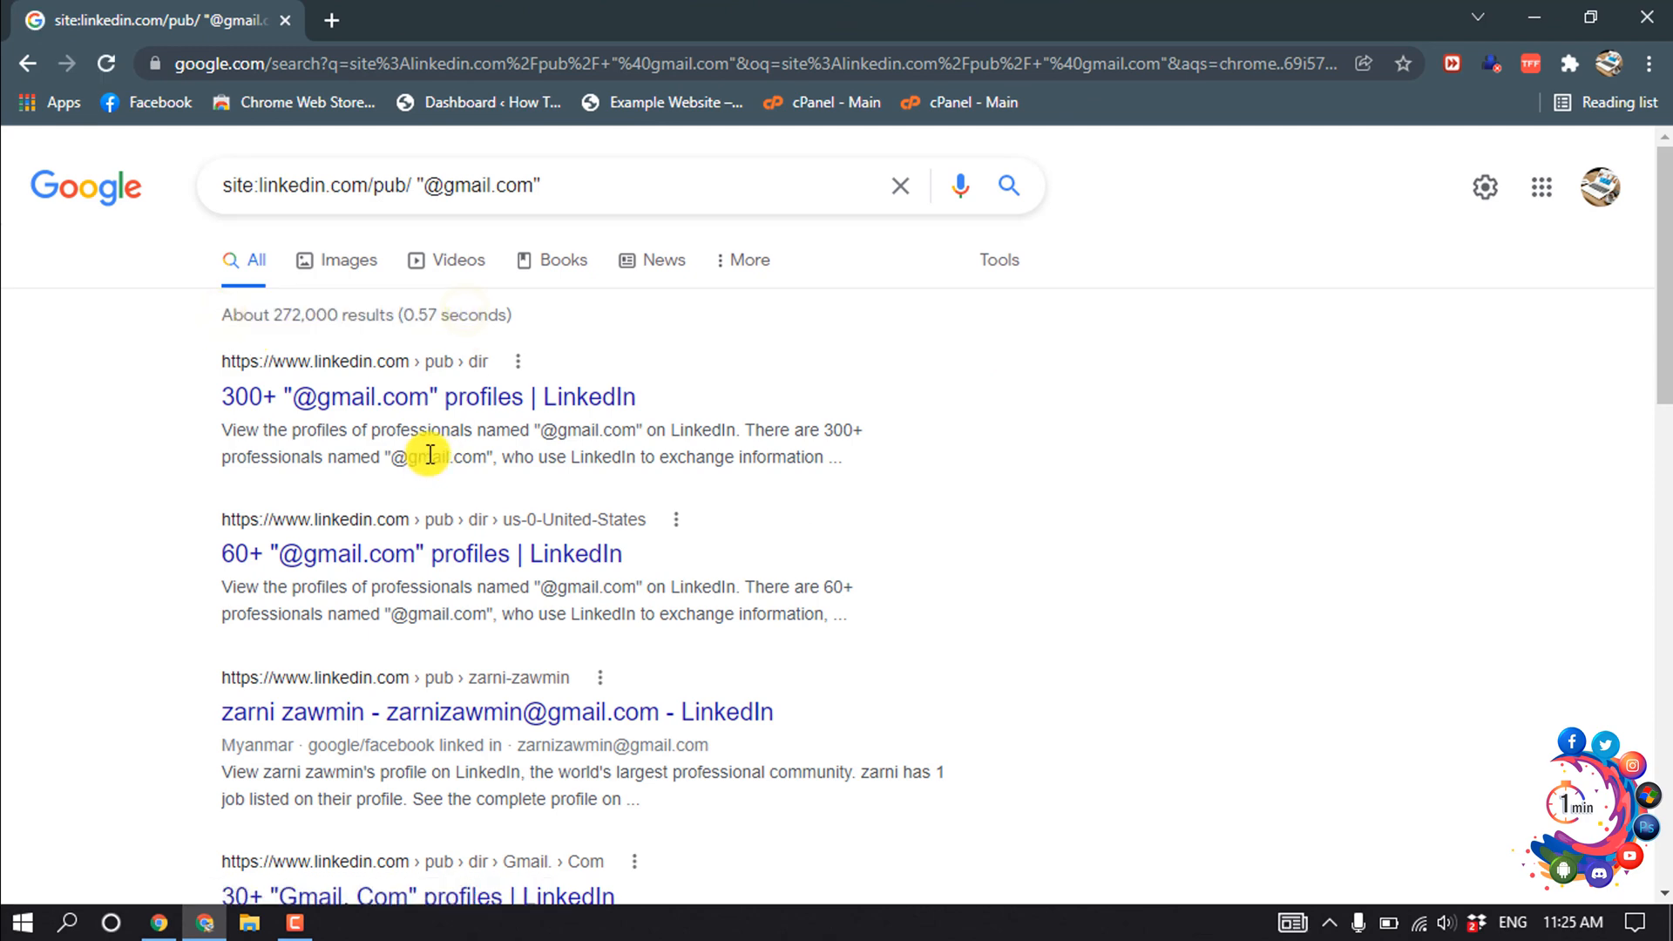
- Copy the LinkedIn gmail result text and start a second blank tab
{"action": "scroll", "scroll_direction": "down", "scroll_amount": 3}
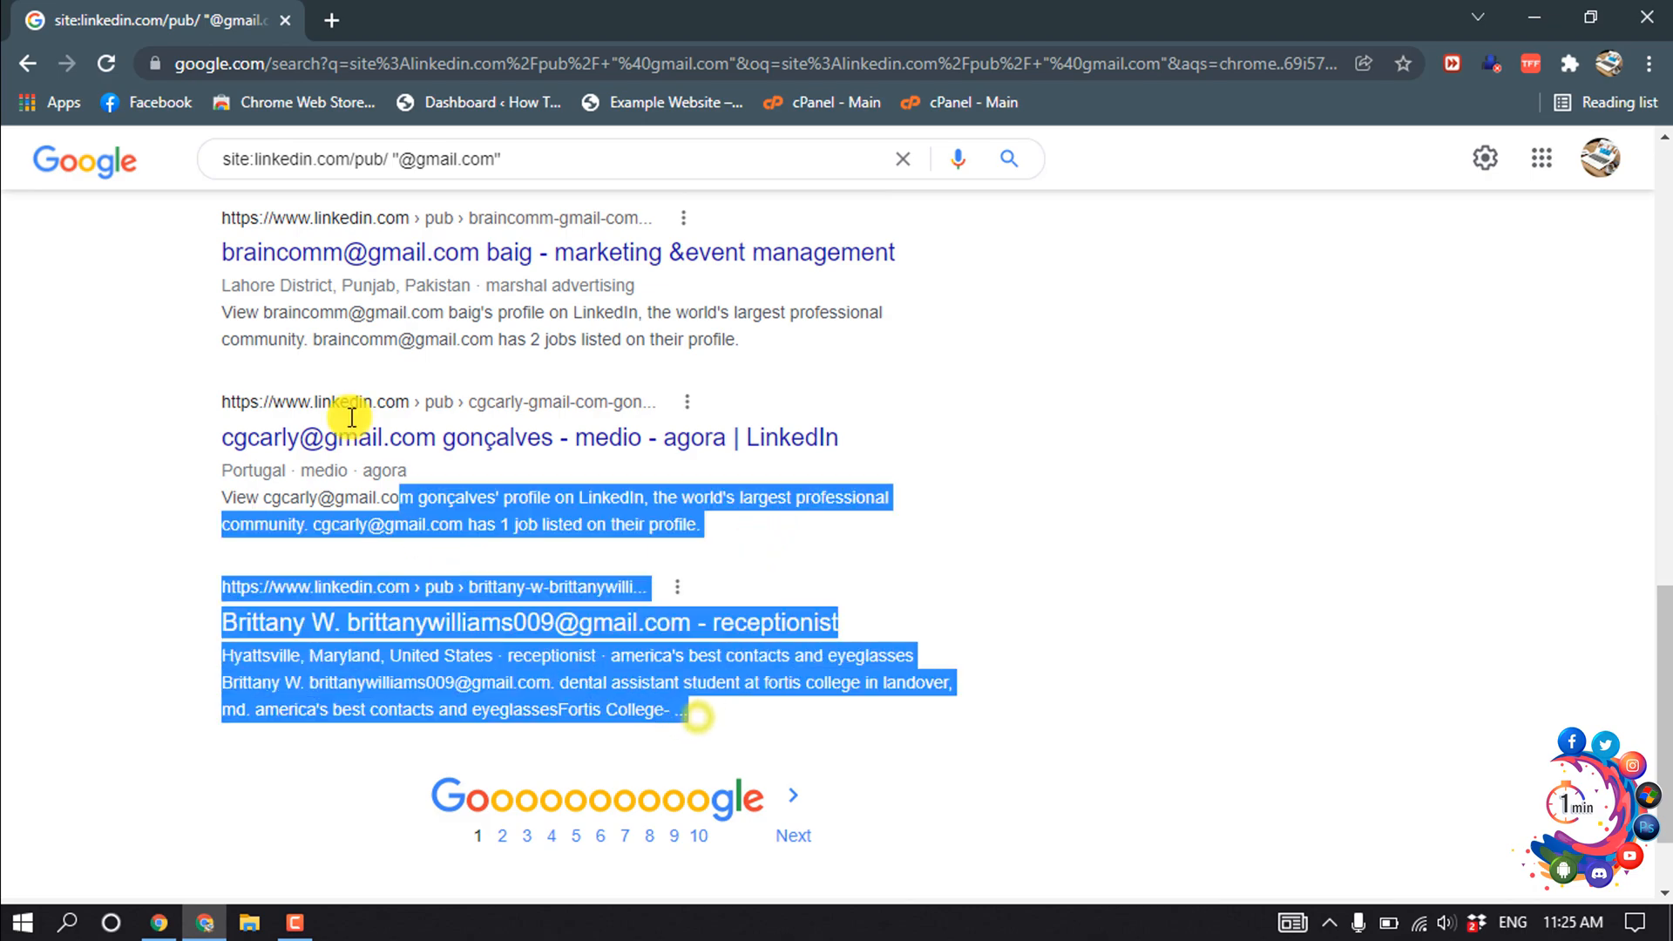
{"action": "scroll", "scroll_direction": "up", "scroll_amount": 3}
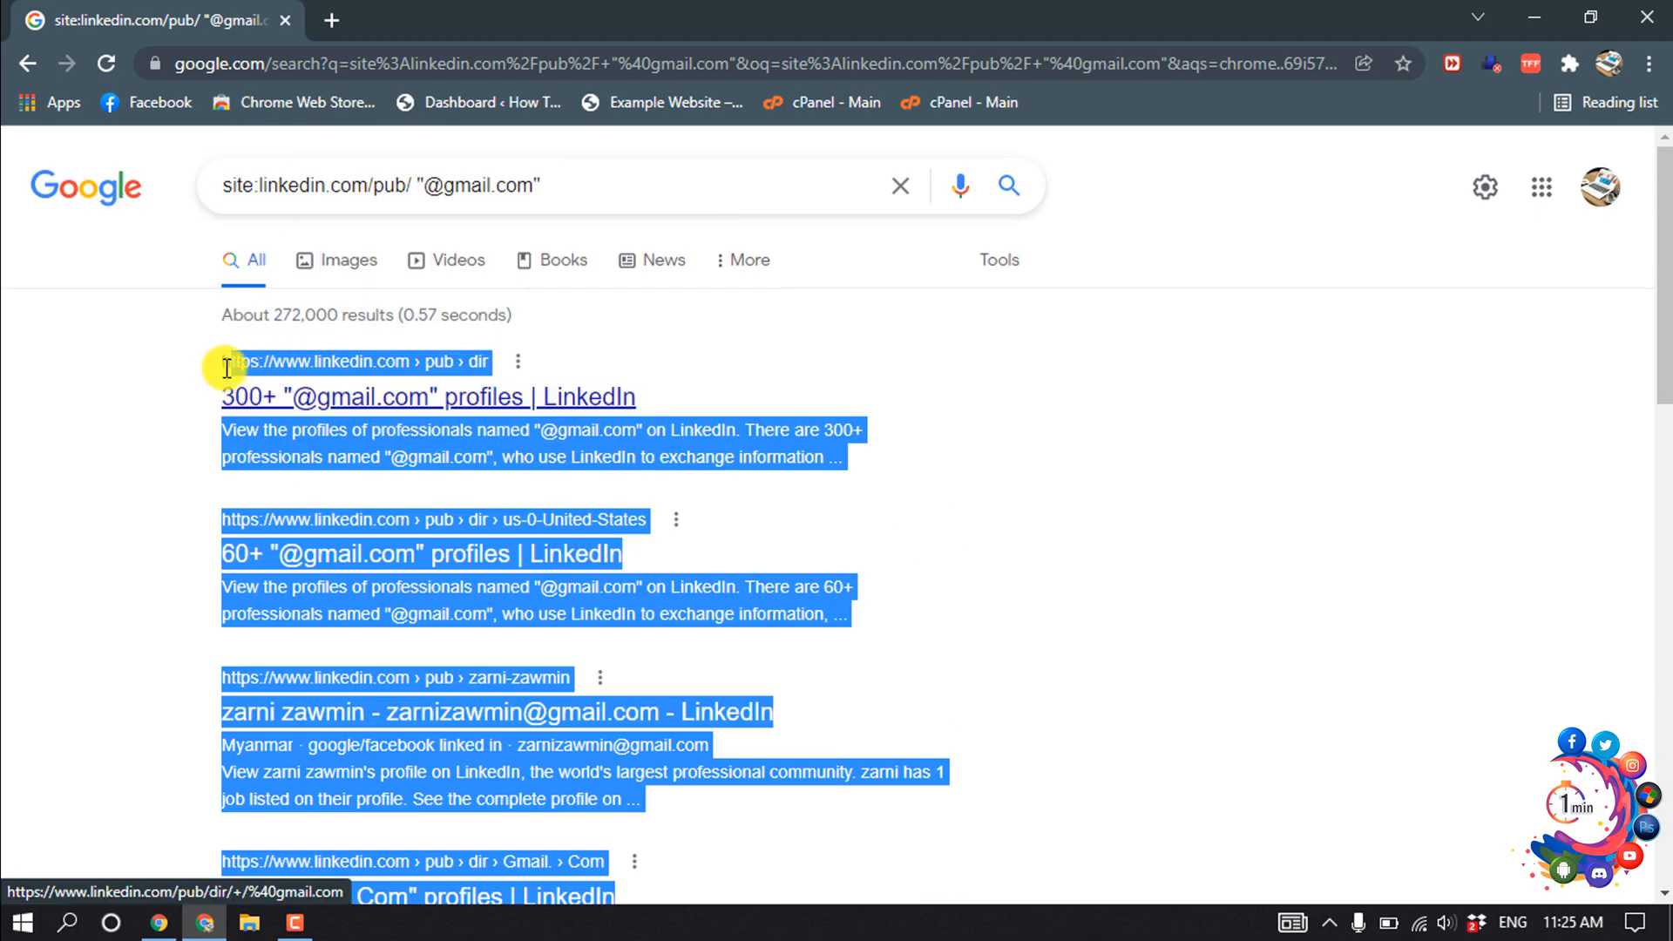
{"action": "right_click", "coordinate": [427, 396]}
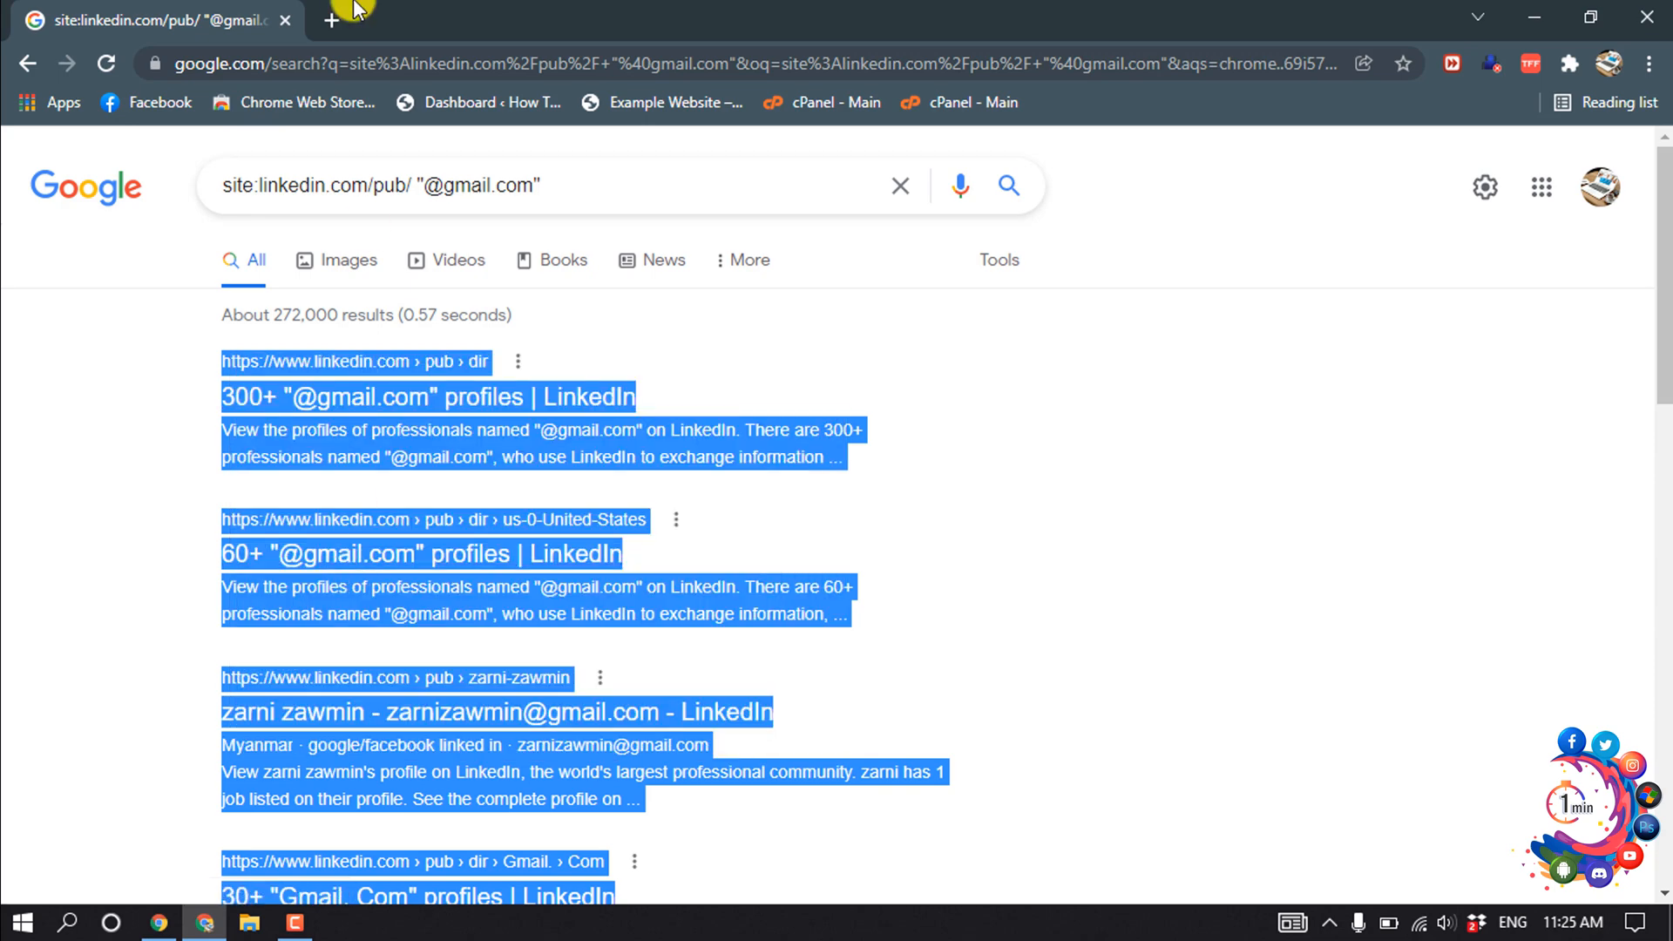
{"action": "left_click", "coordinate": [329, 19]}
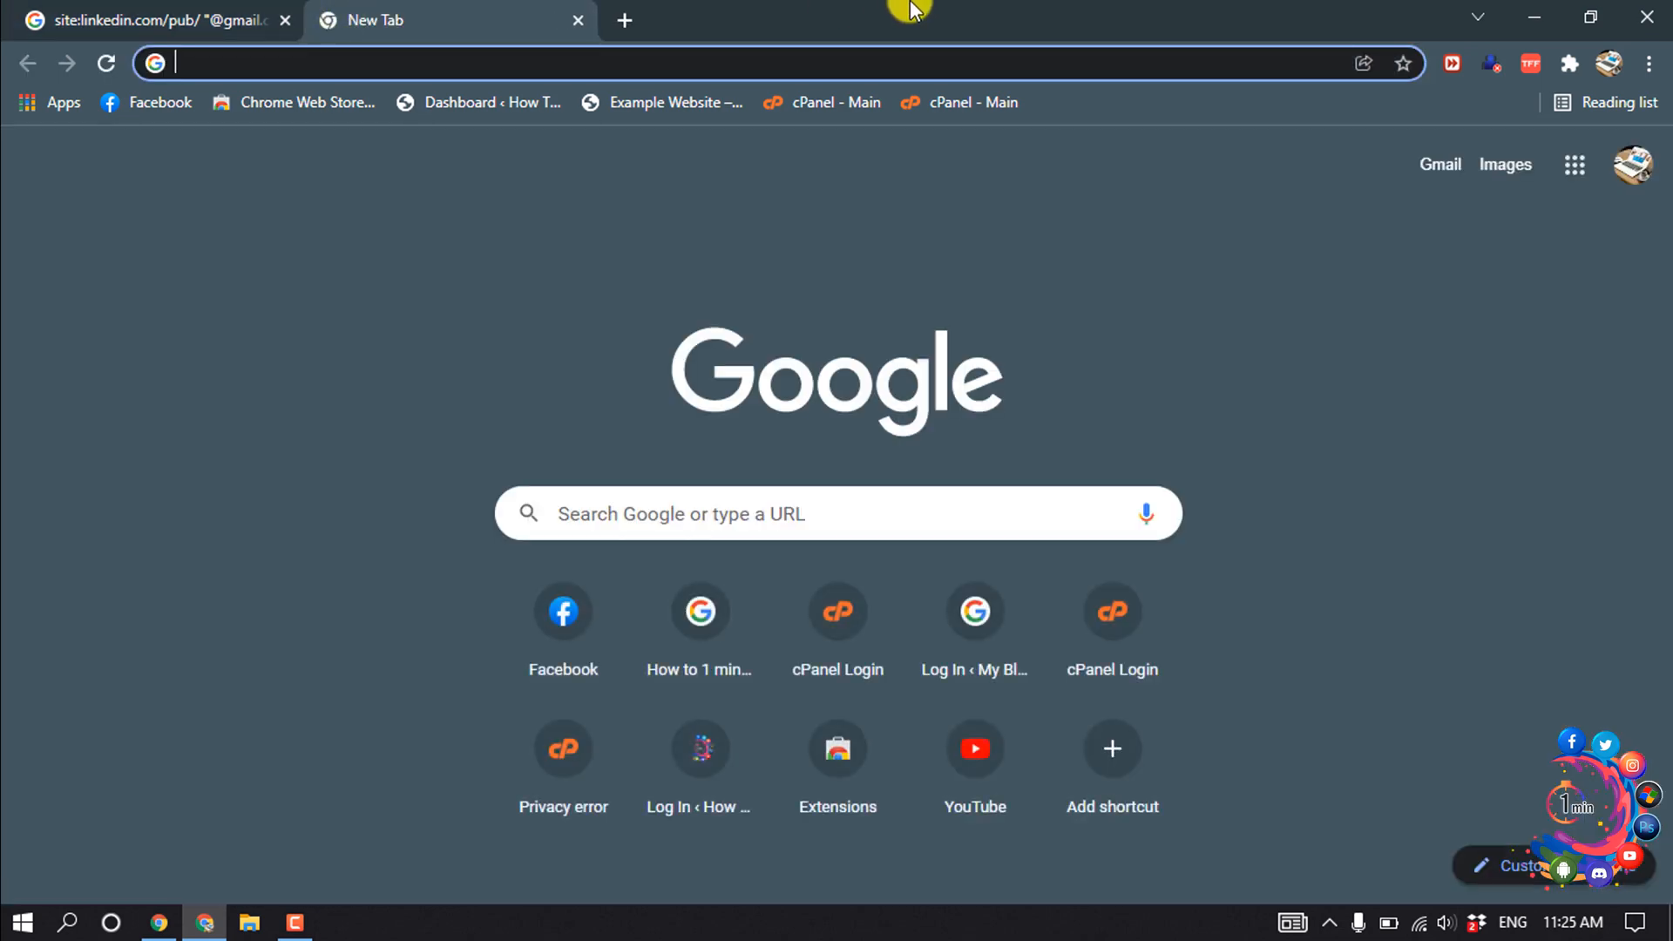
- Find and load the Surf7.net Free Email Extractor Lite site via a 'surf7' search
{"action": "type", "text": "surf7"}
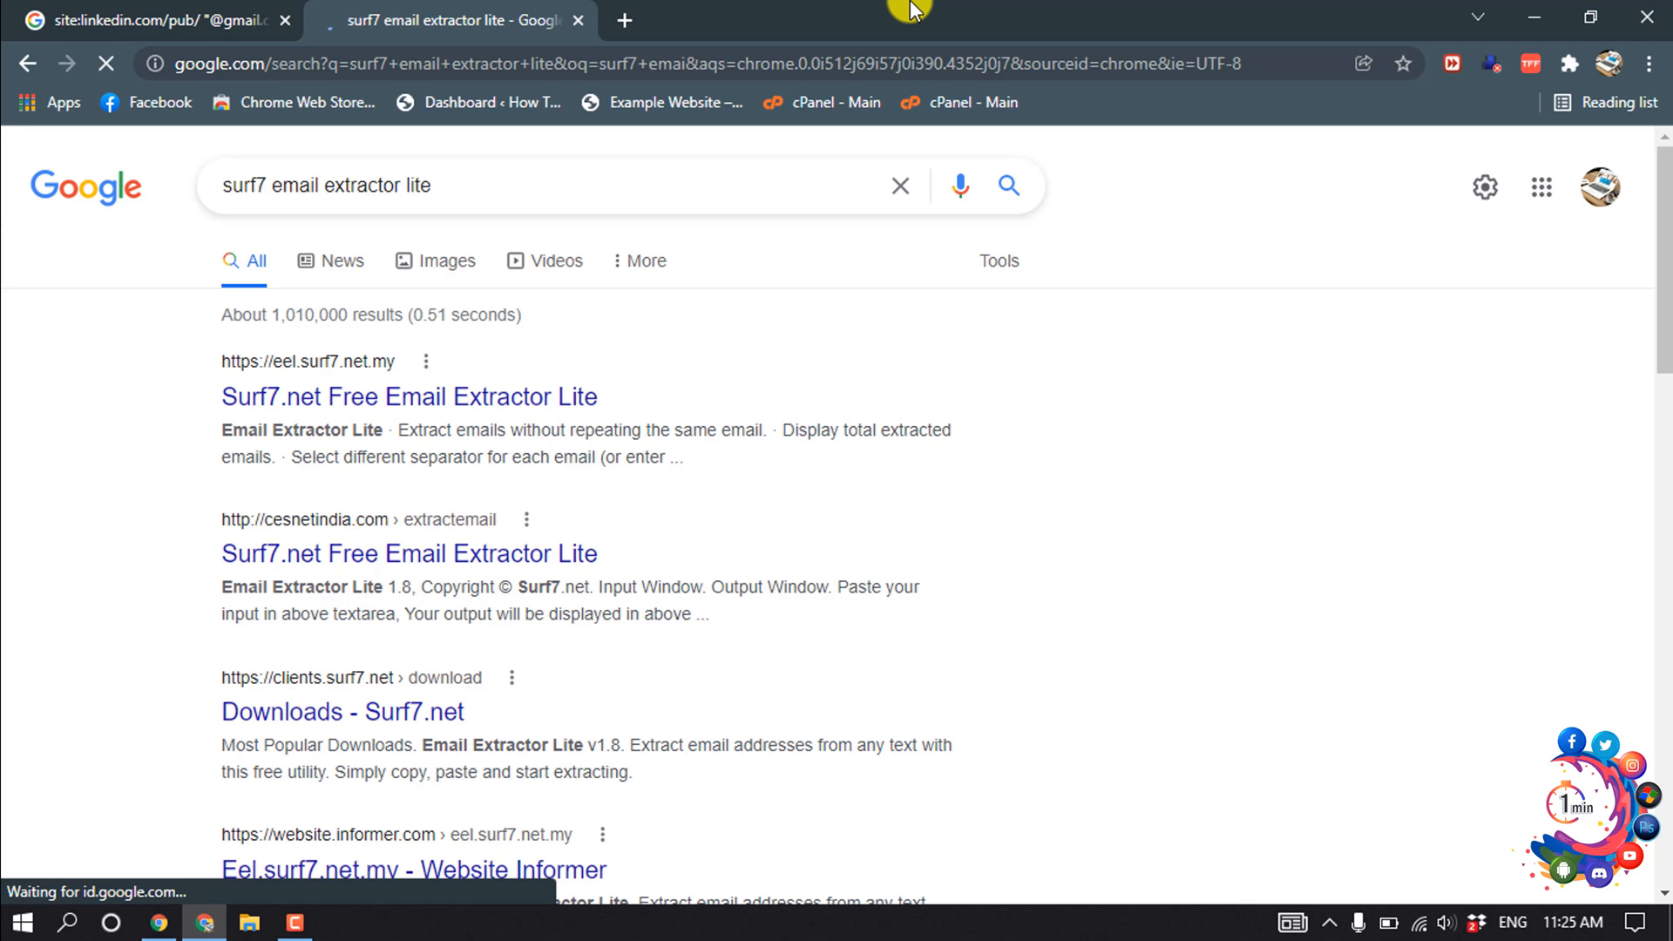
{"action": "left_click", "coordinate": [408, 395]}
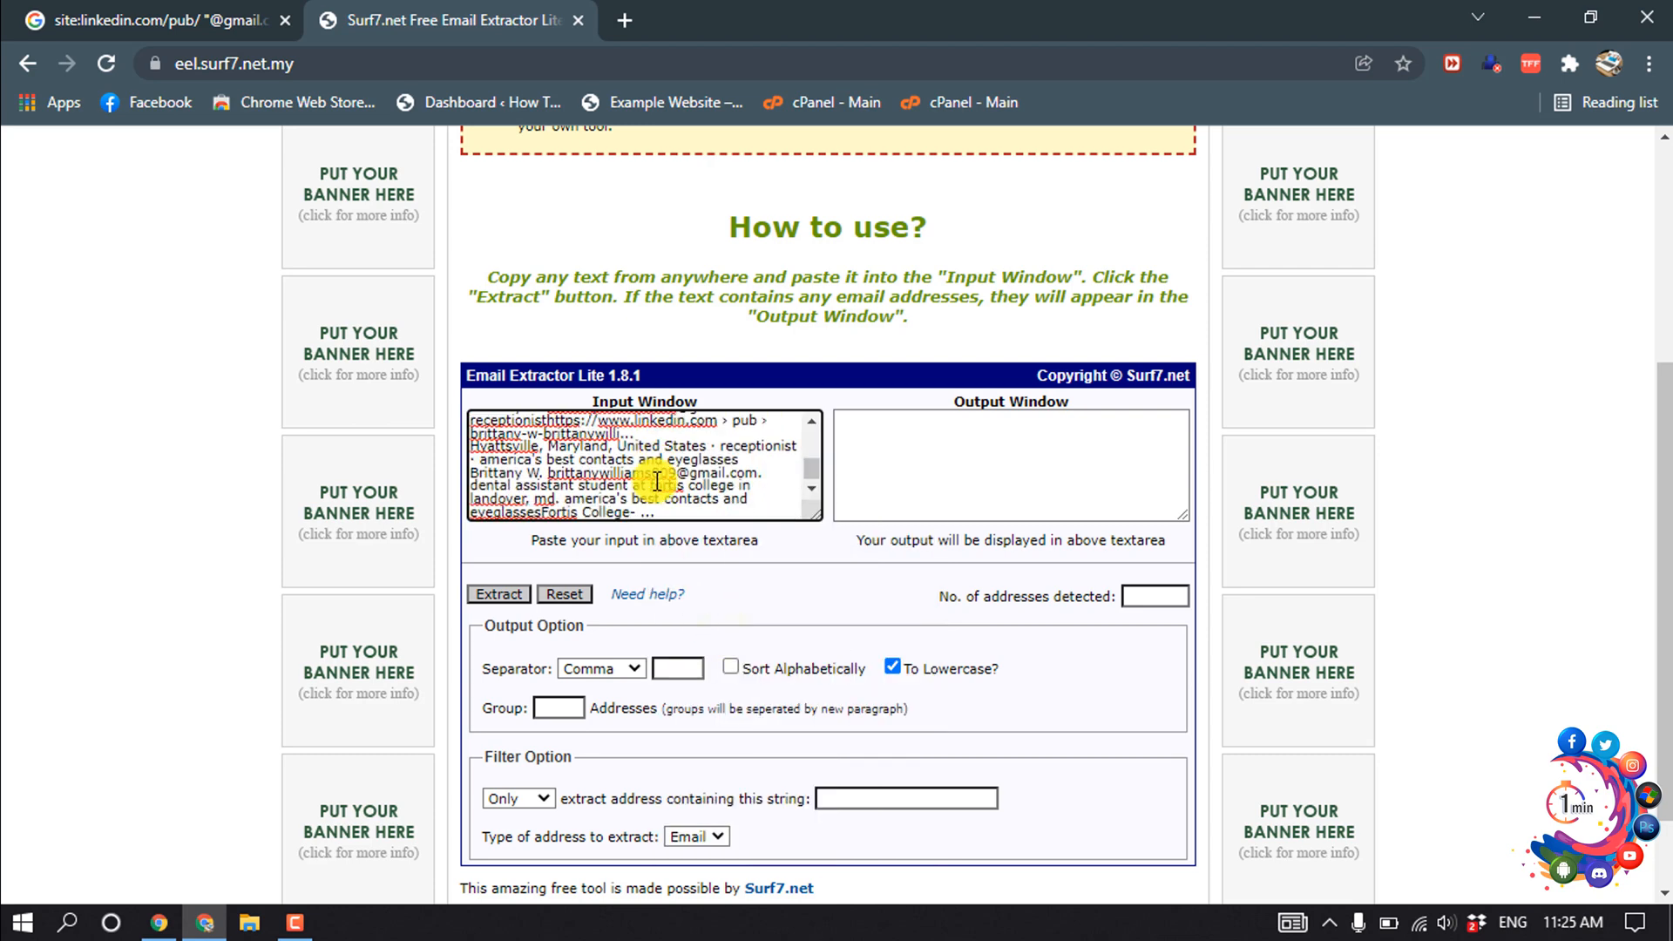
- Extract the pasted gmail addresses with the New Line separator, one address per line
{"action": "left_click", "coordinate": [600, 668]}
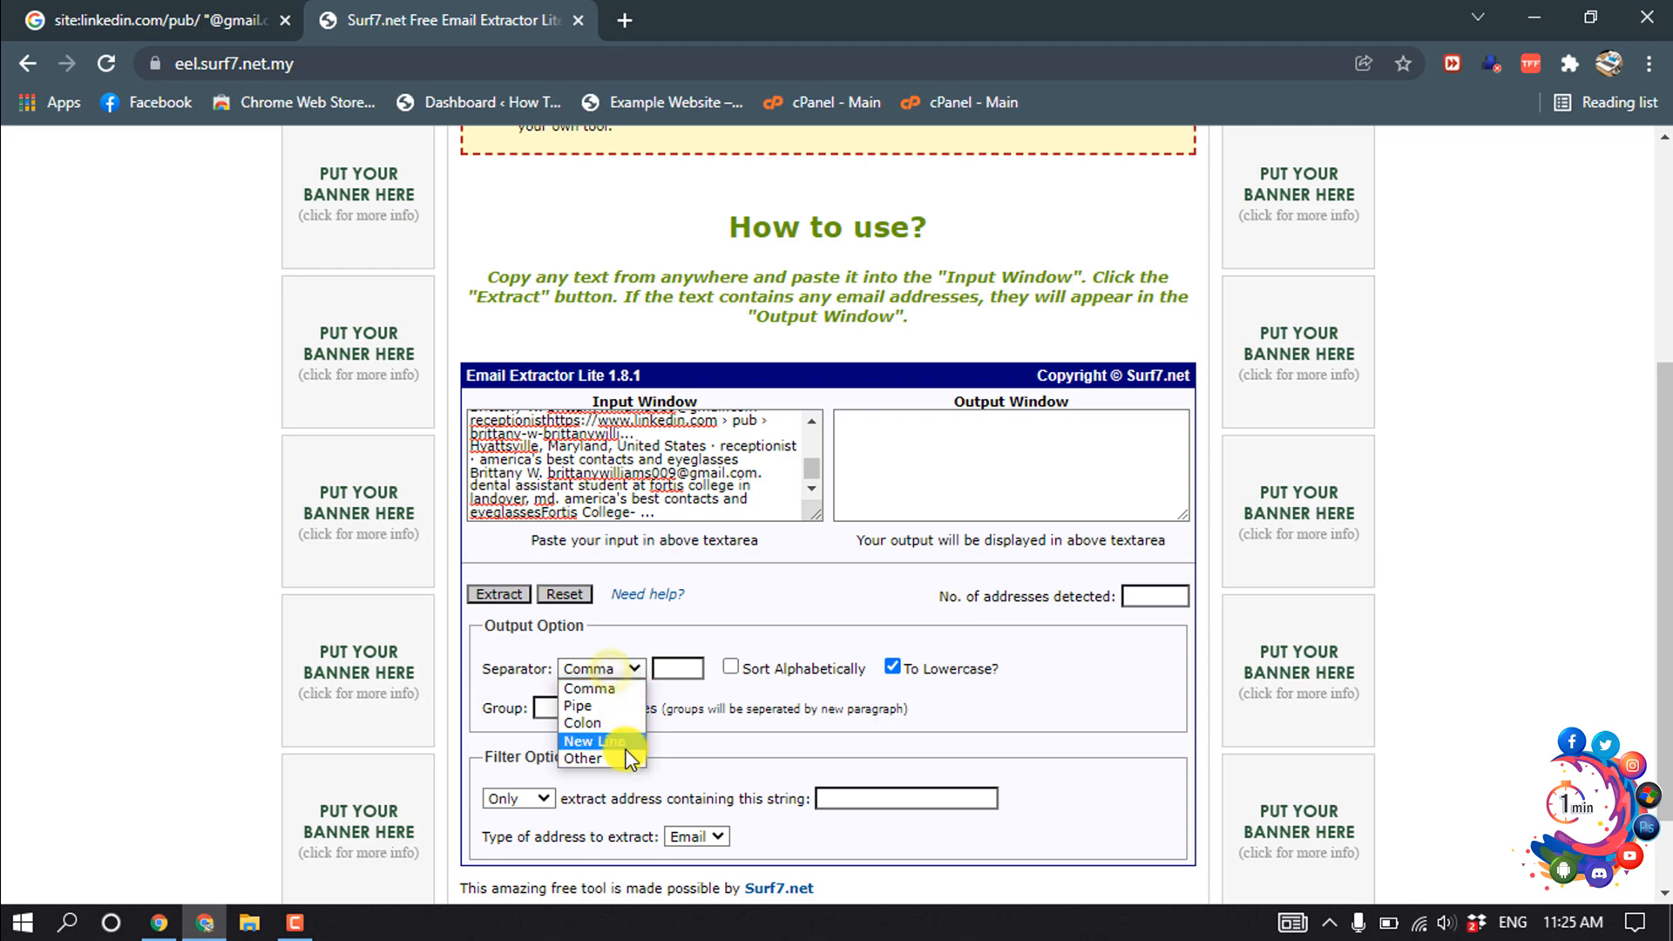
{"action": "left_click", "coordinate": [593, 743]}
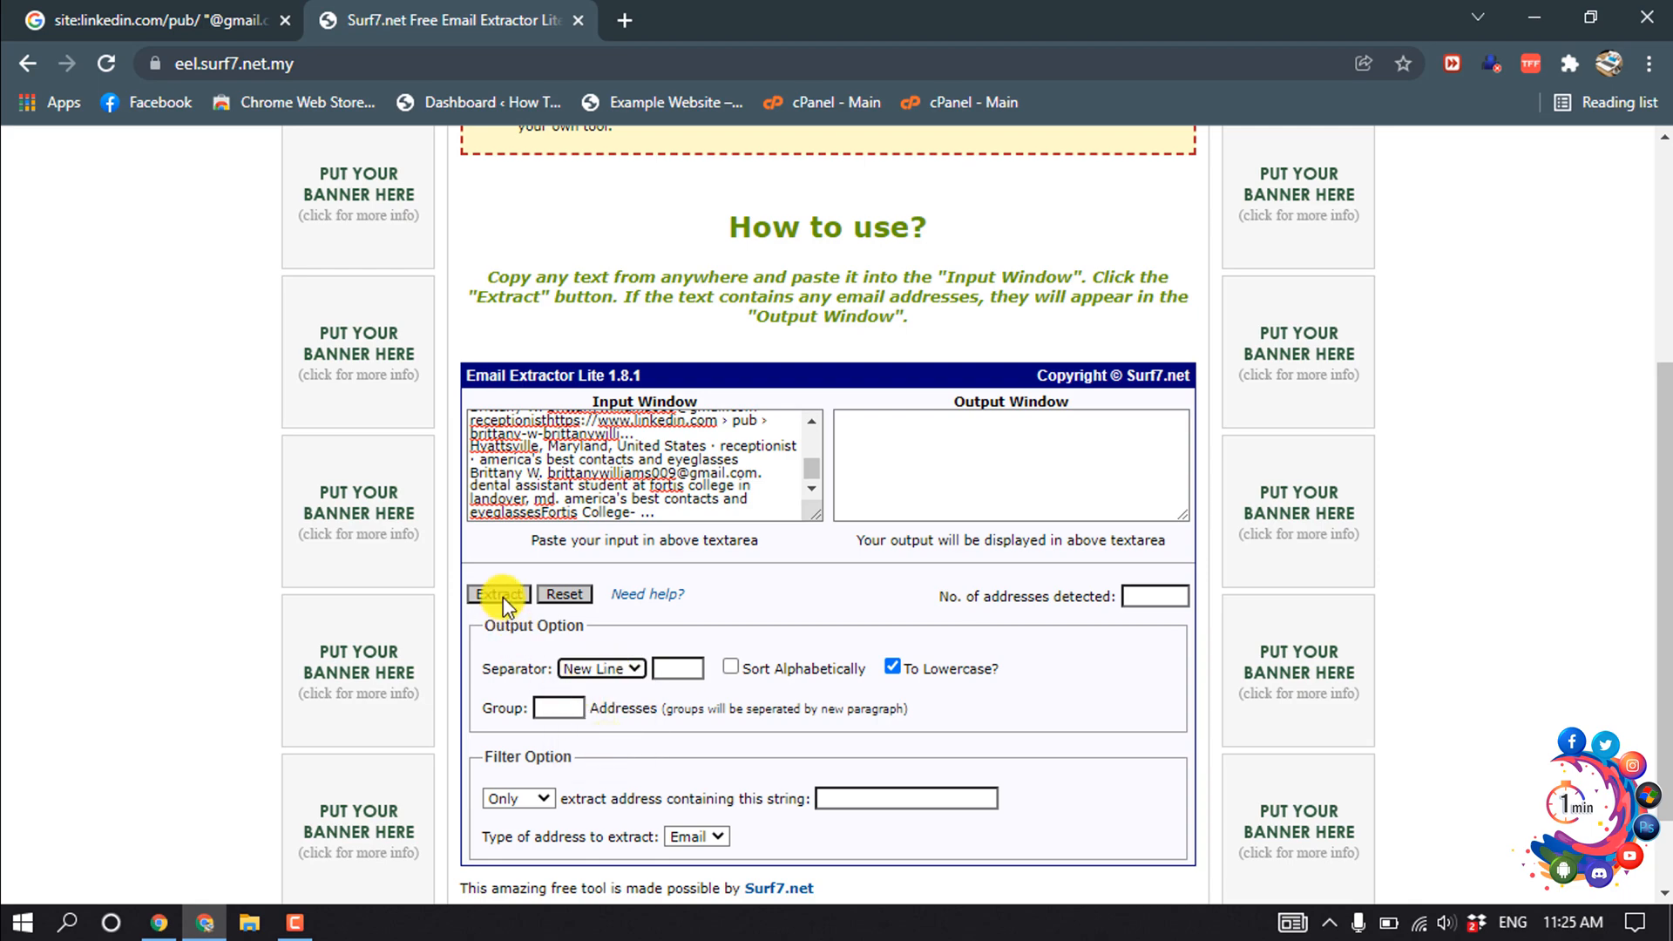
{"action": "left_click", "coordinate": [497, 594]}
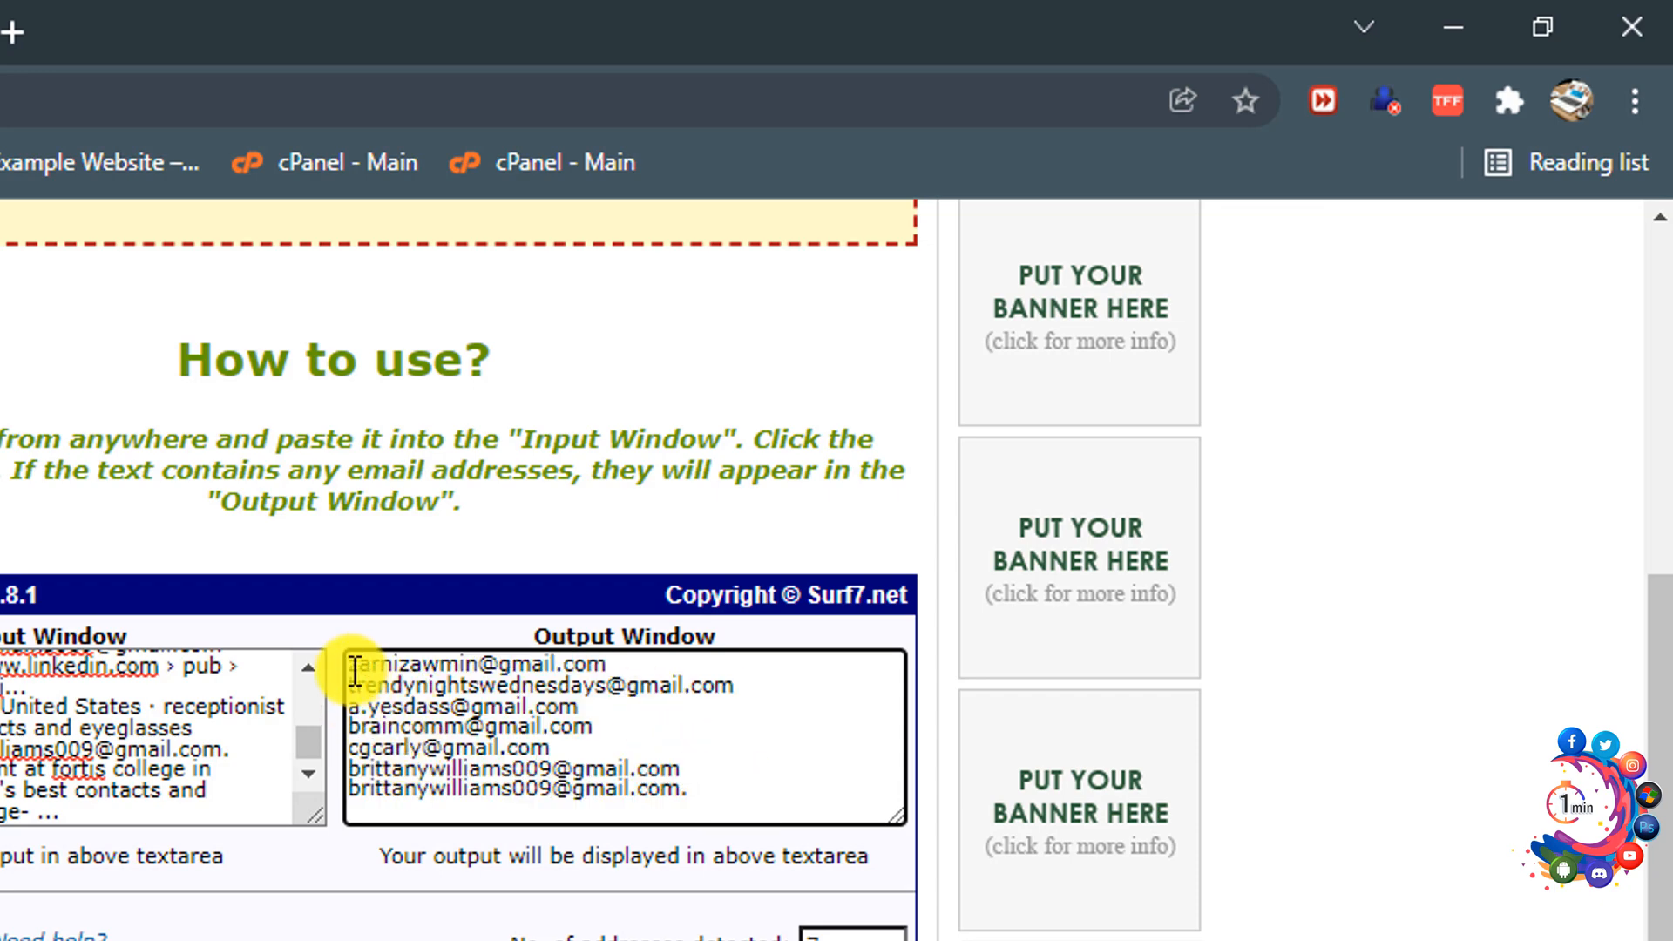
{"action": "scroll", "scroll_direction": "up", "scroll_amount": 3}
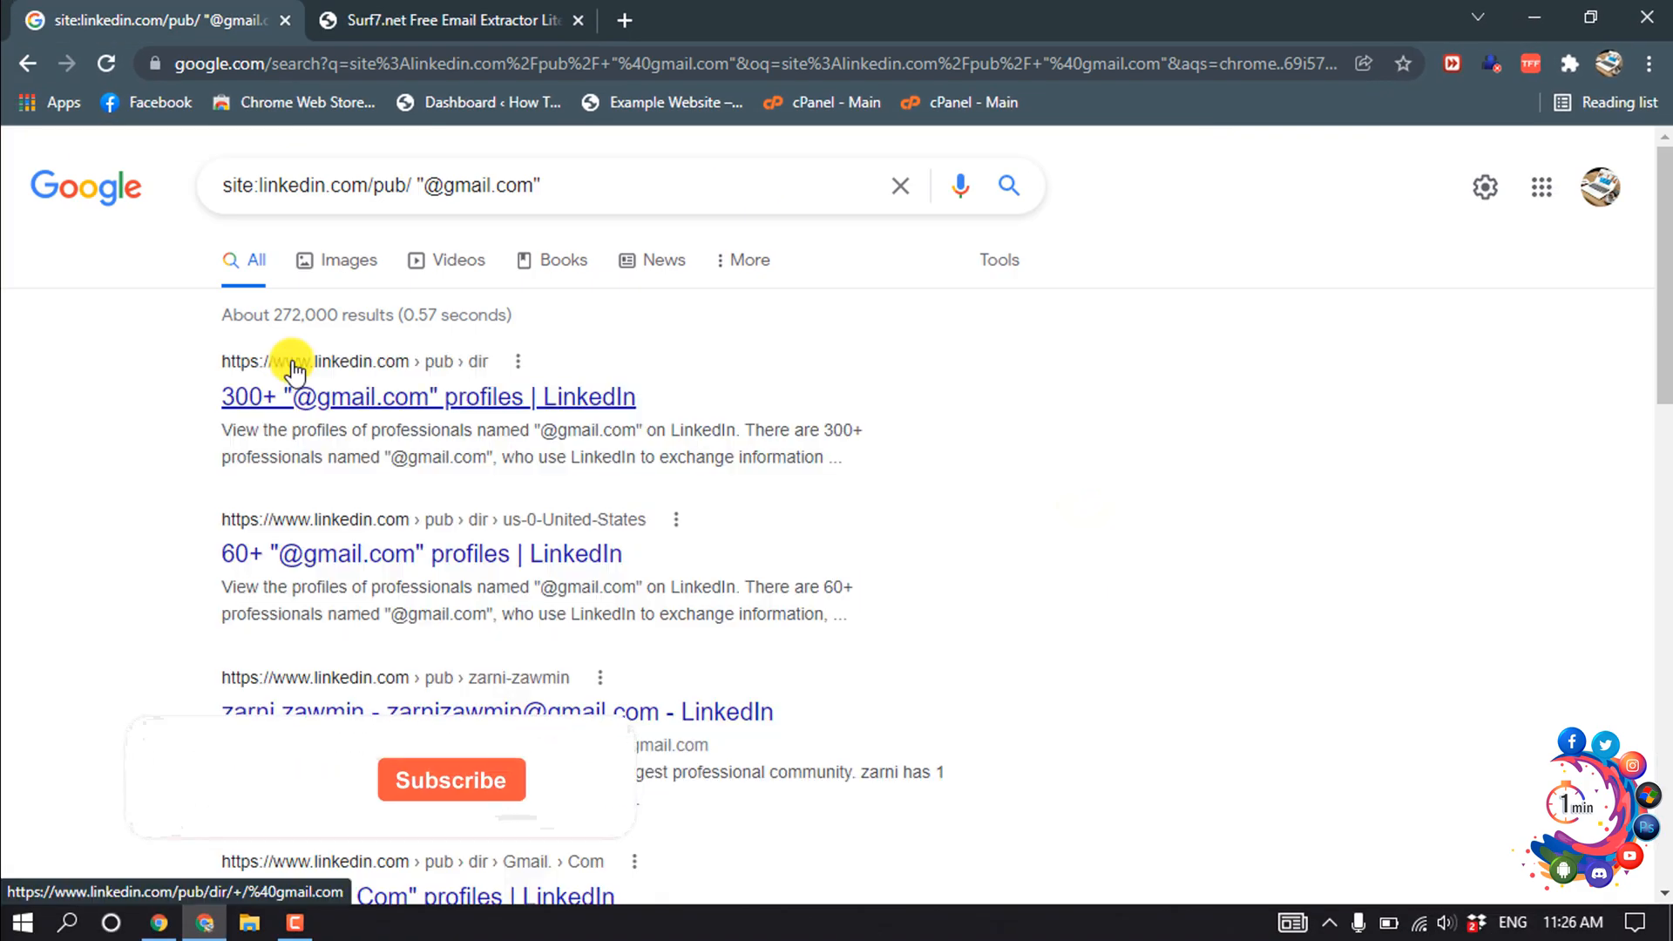
{"action": "mouse_move", "coordinate": [395, 382]}
{"action": "type", "text": "in."}
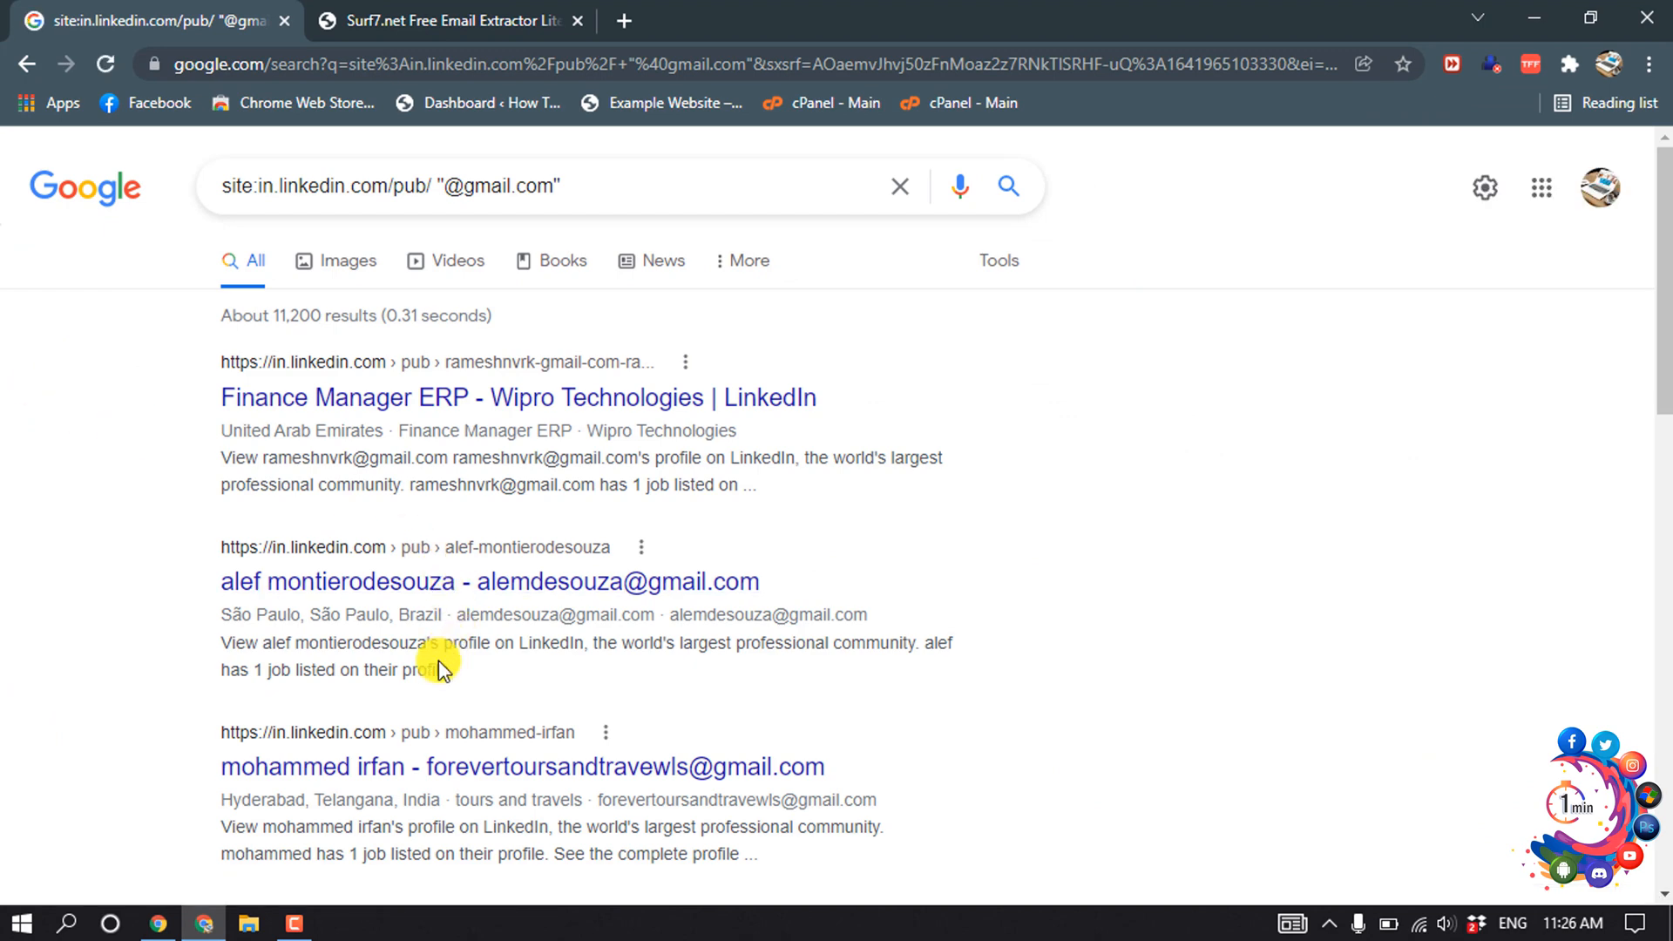
{"action": "scroll", "scroll_direction": "down", "scroll_amount": 3}
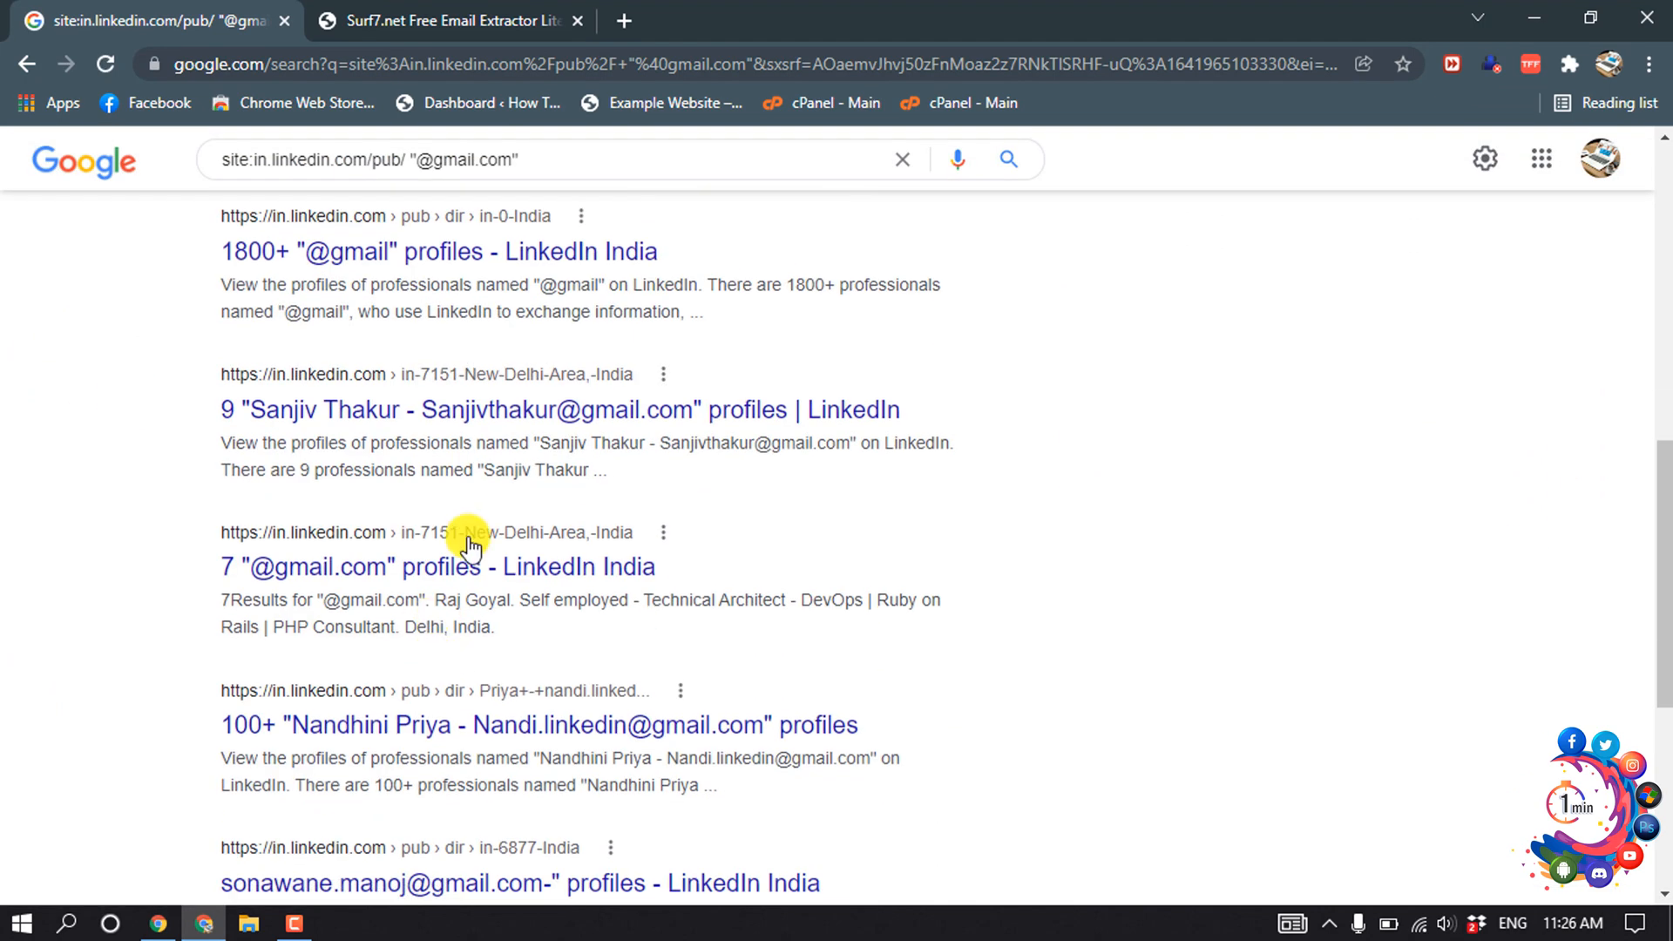
{"action": "scroll", "scroll_direction": "down", "scroll_amount": 3}
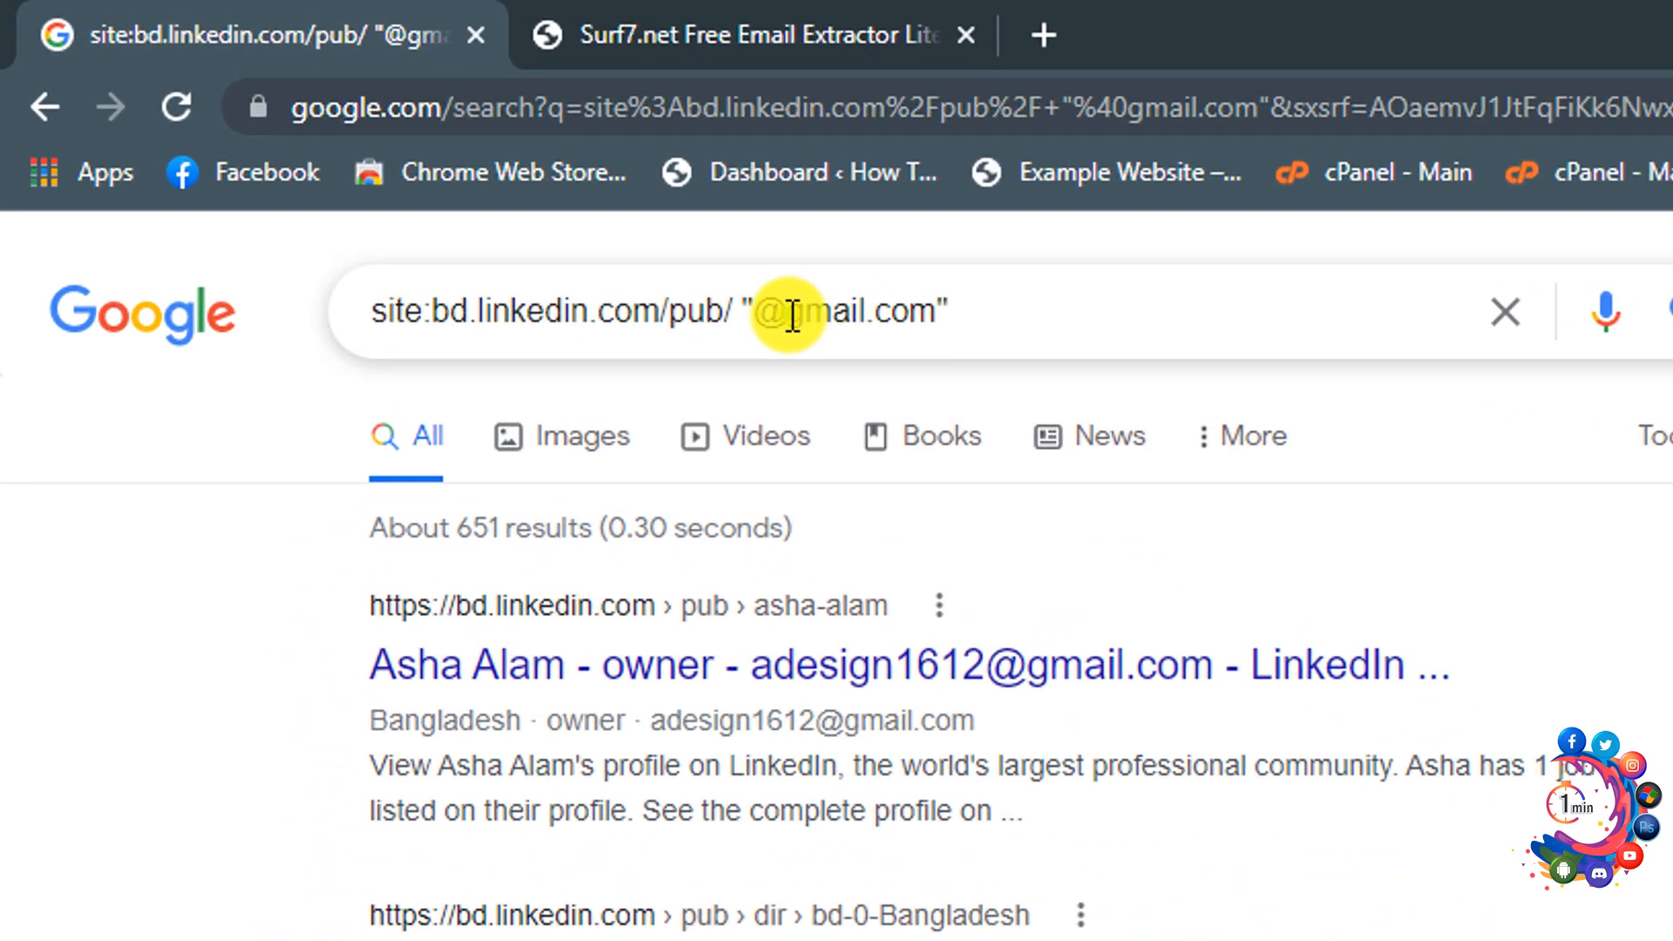
- Swap gmail for hotmail in the bd.linkedin.com query and review the ~19 results
{"action": "double_click", "coordinate": [821, 310]}
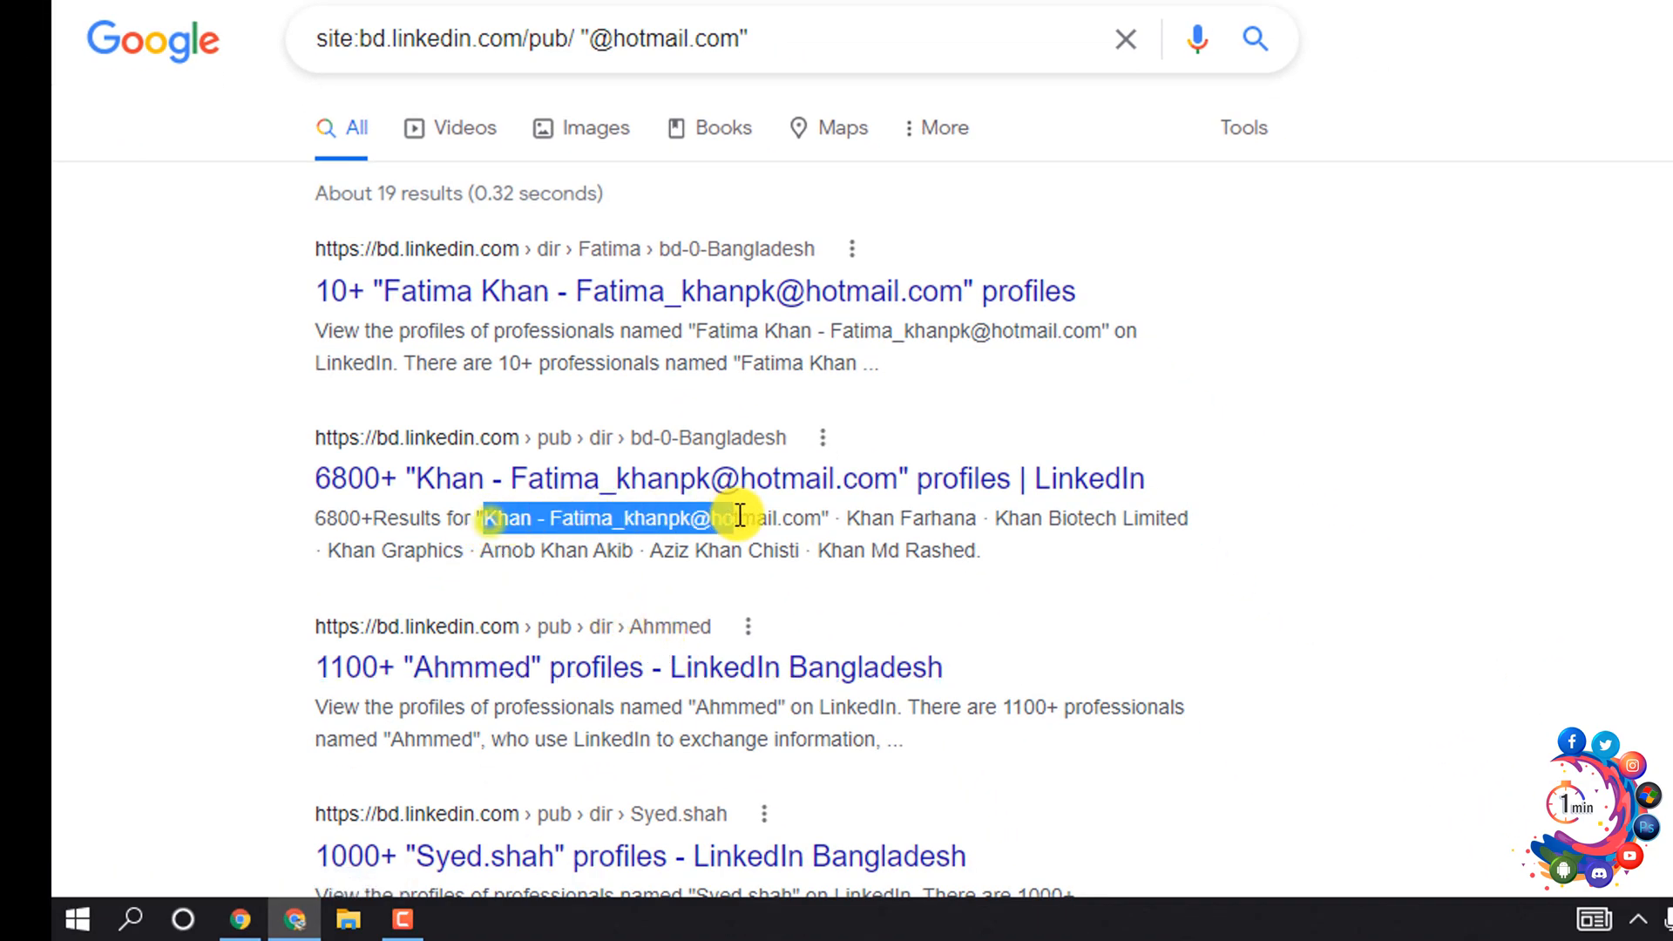
{"action": "scroll", "scroll_direction": "down", "scroll_amount": 3}
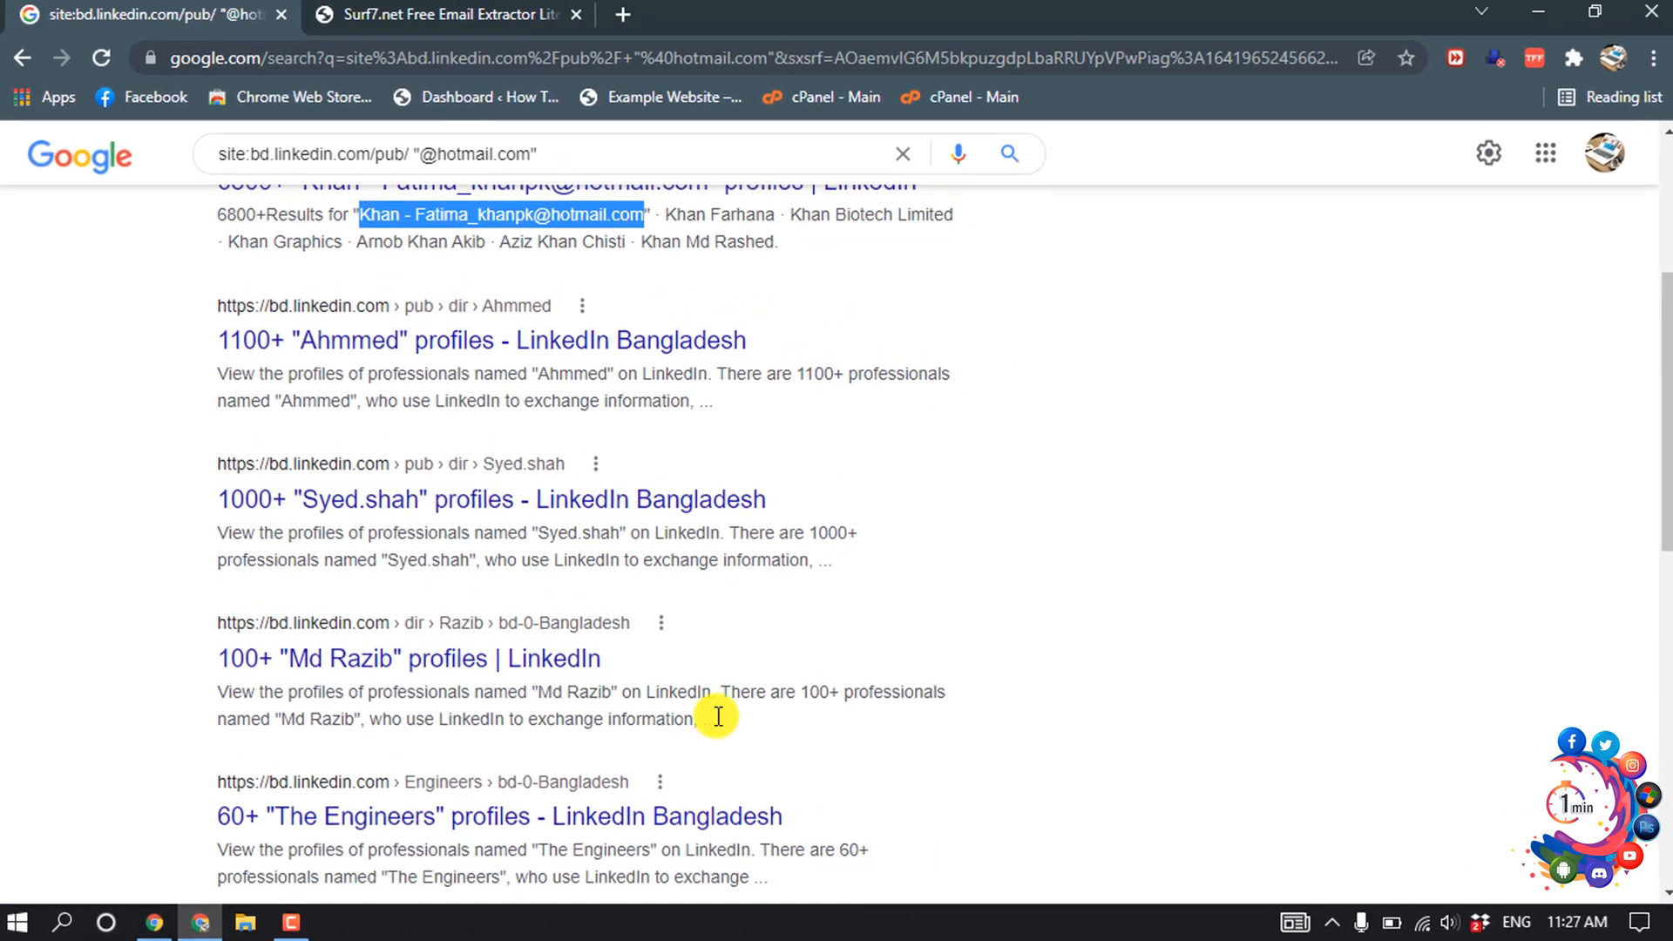
{"action": "scroll", "scroll_direction": "up", "scroll_amount": 3}
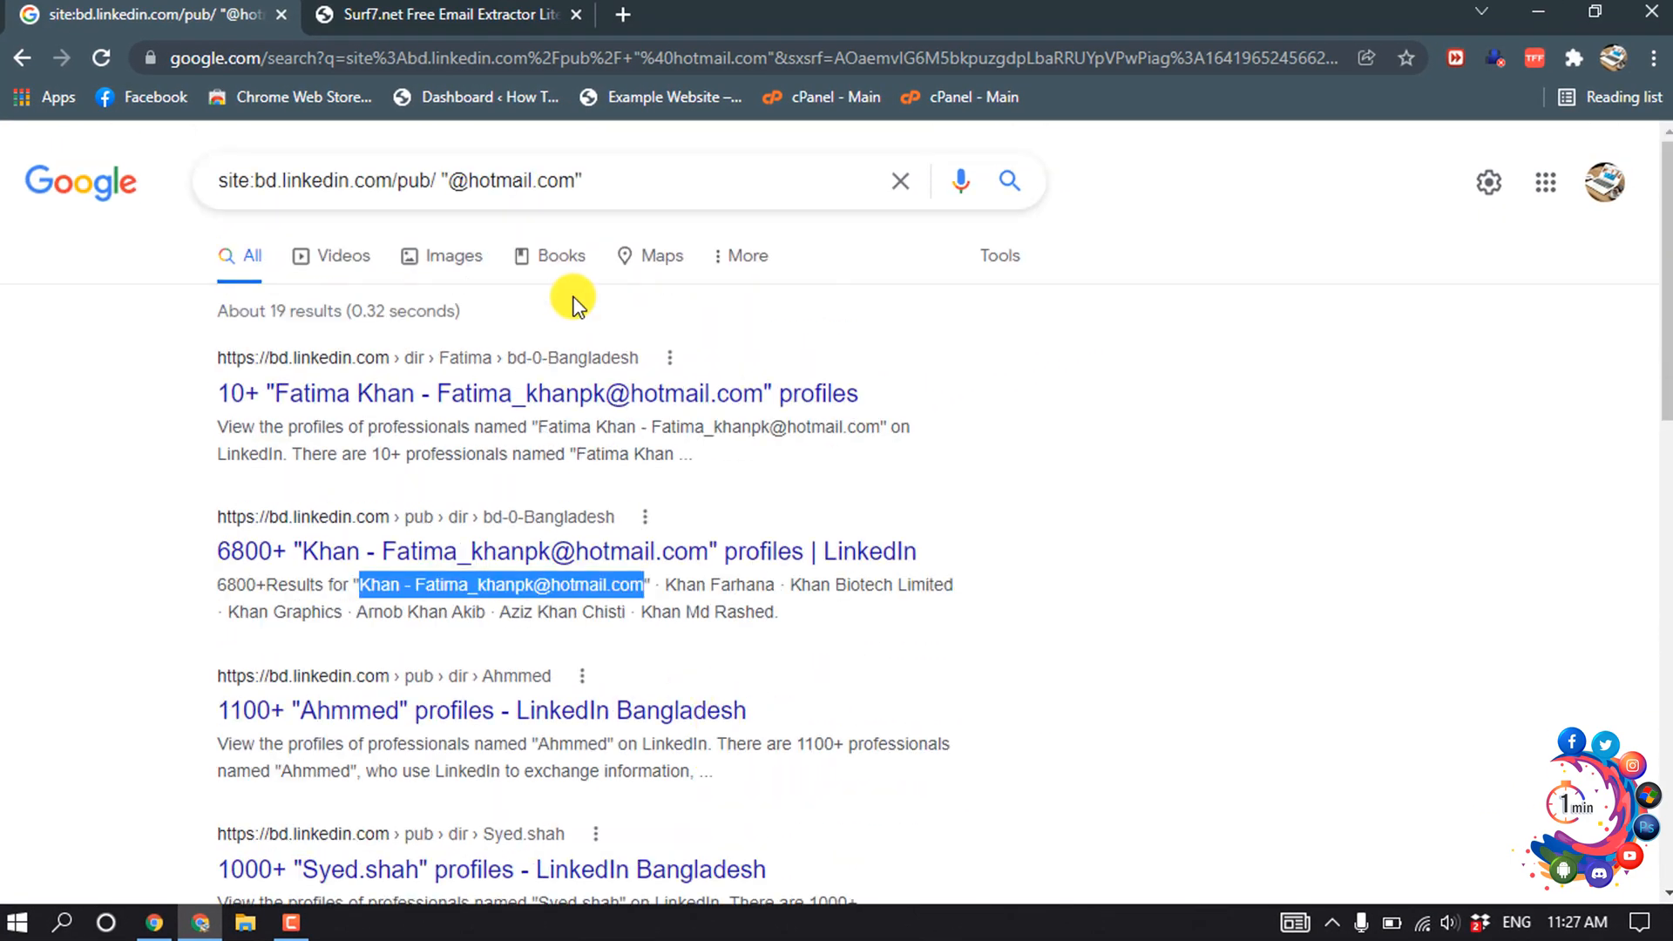
{"action": "double_click", "coordinate": [502, 179]}
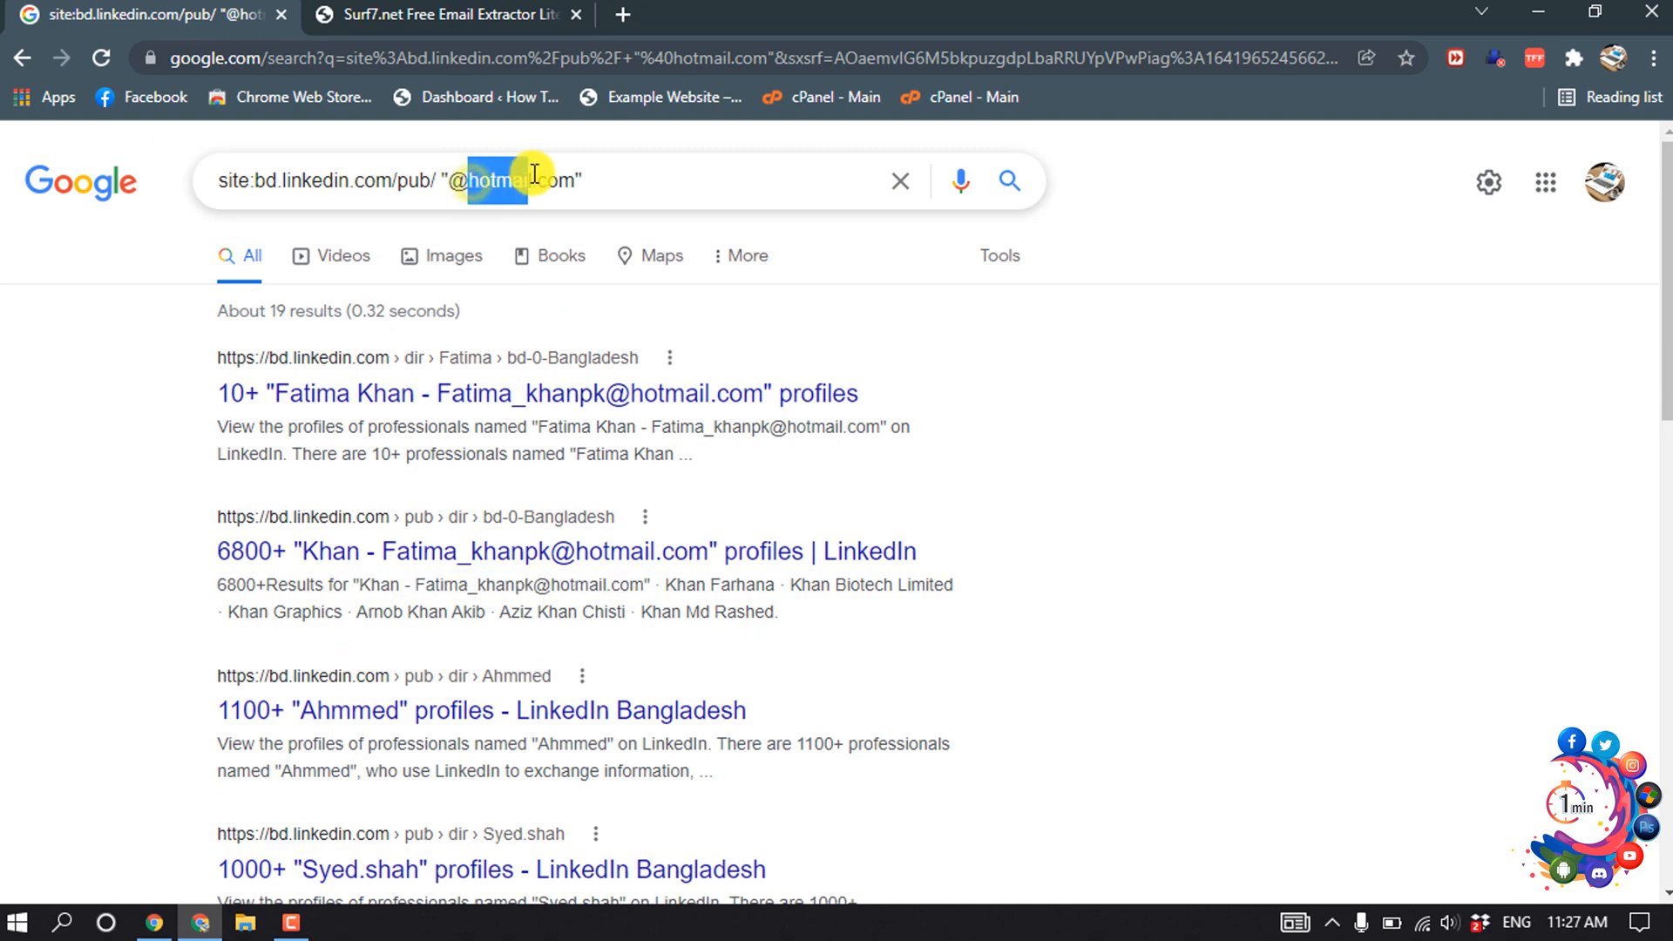